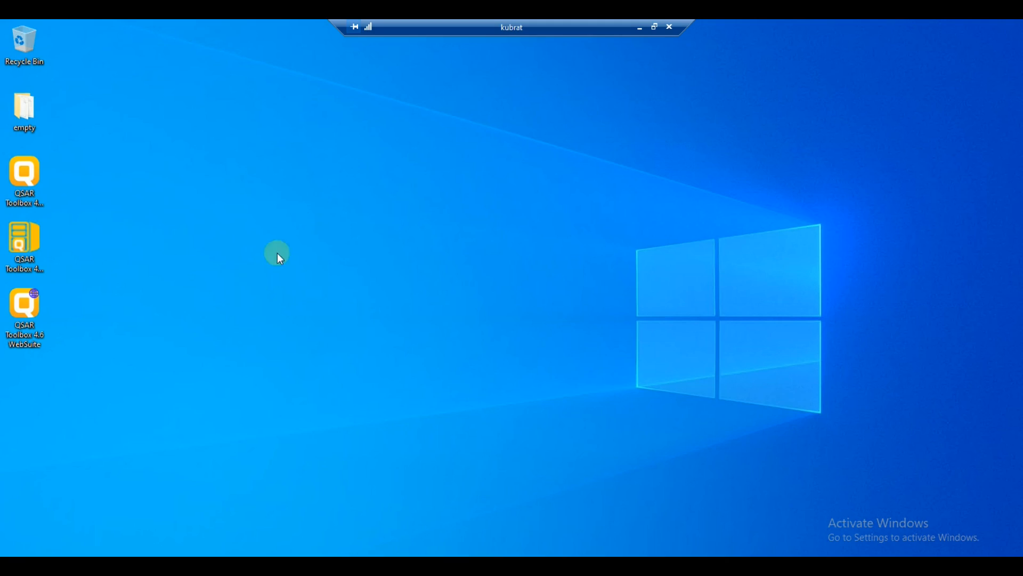
mouse_move(227, 267)
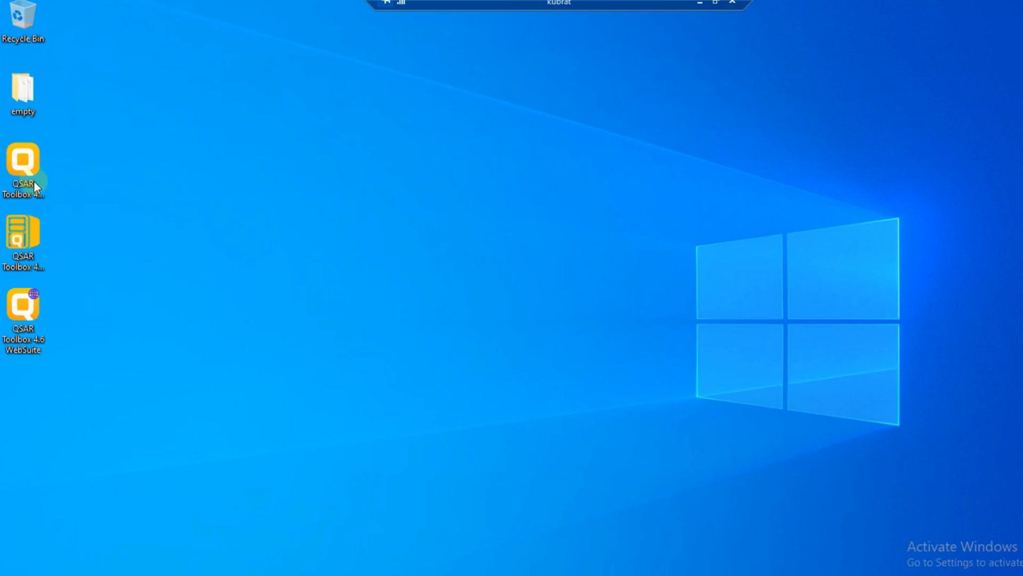
Launch the QSAR Toolbox 4.6 WebSuite from its desktop icon.
click(23, 242)
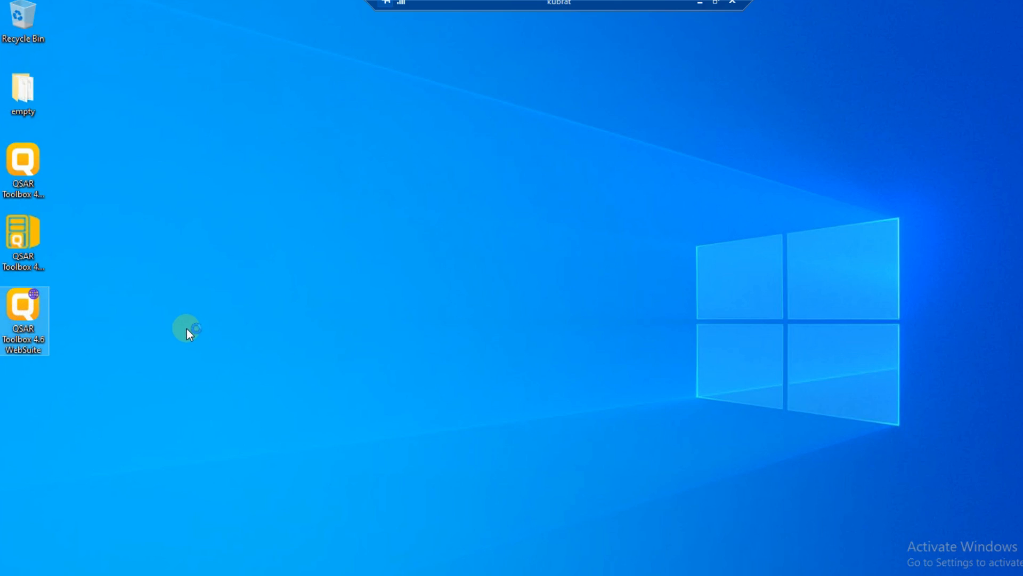
double_click(22, 319)
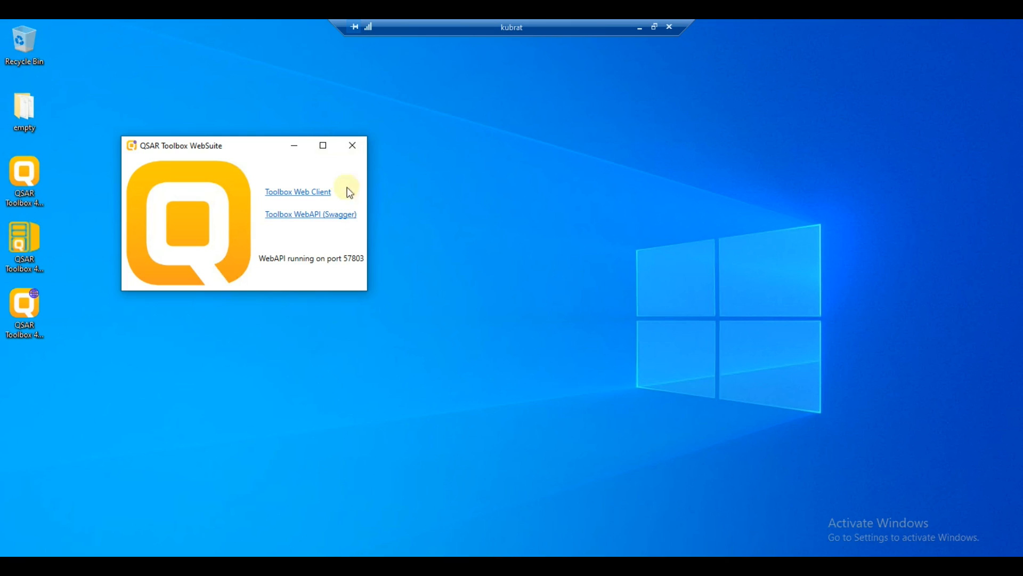
mouse_move(314, 206)
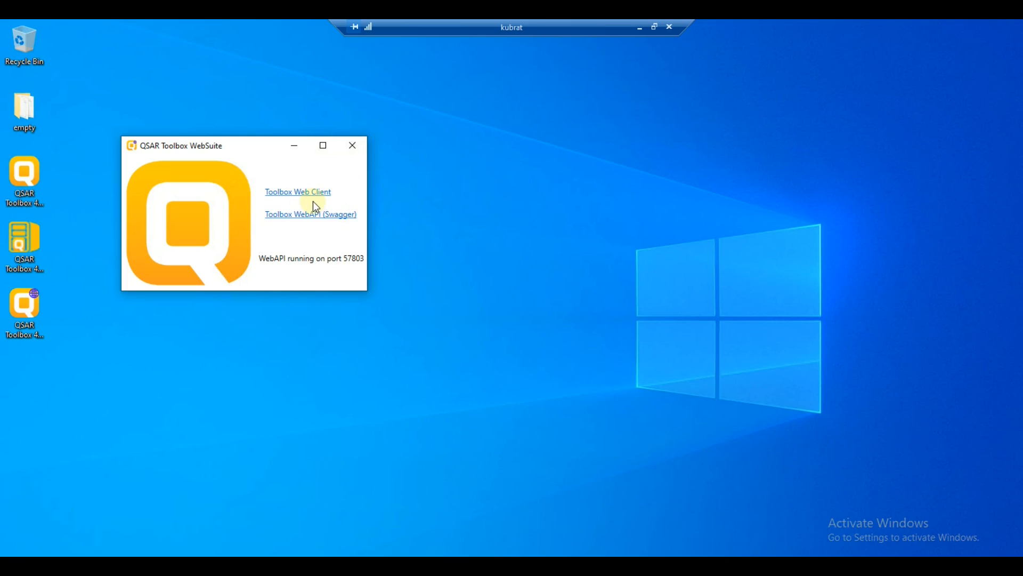
mouse_move(334, 227)
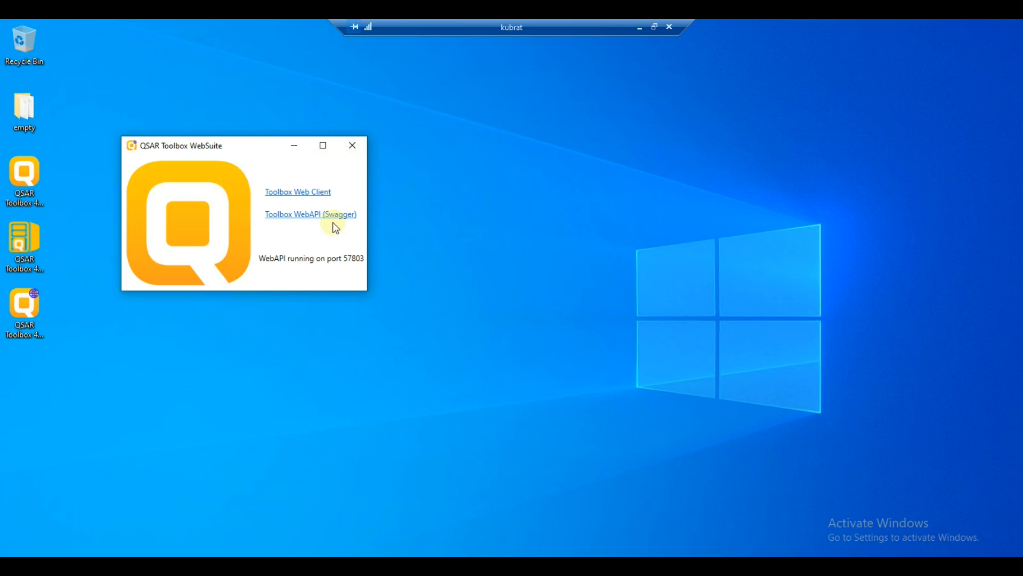
Open the Toolbox Web Client from the WebSuite launcher link.
click(297, 191)
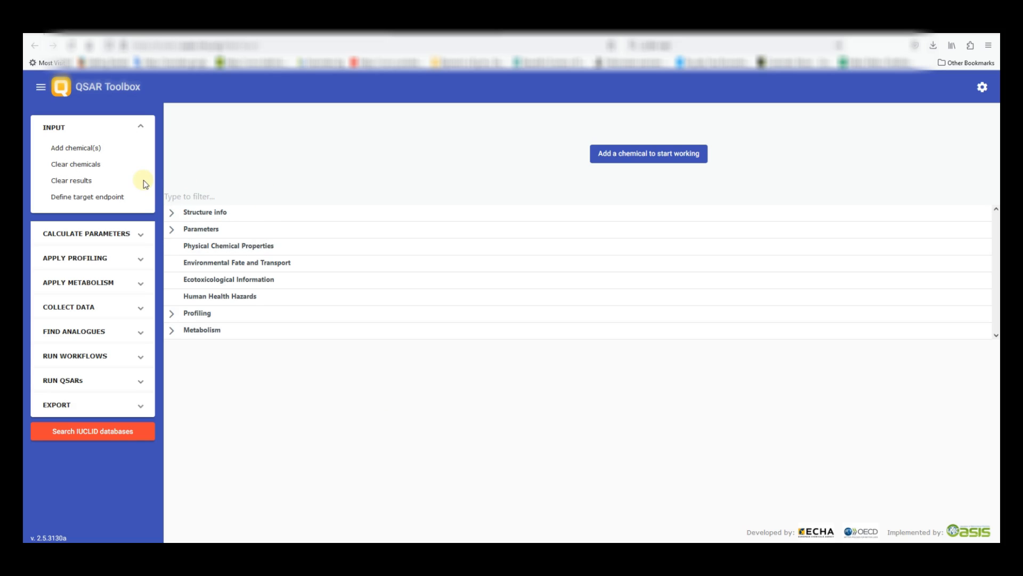
mouse_move(41, 150)
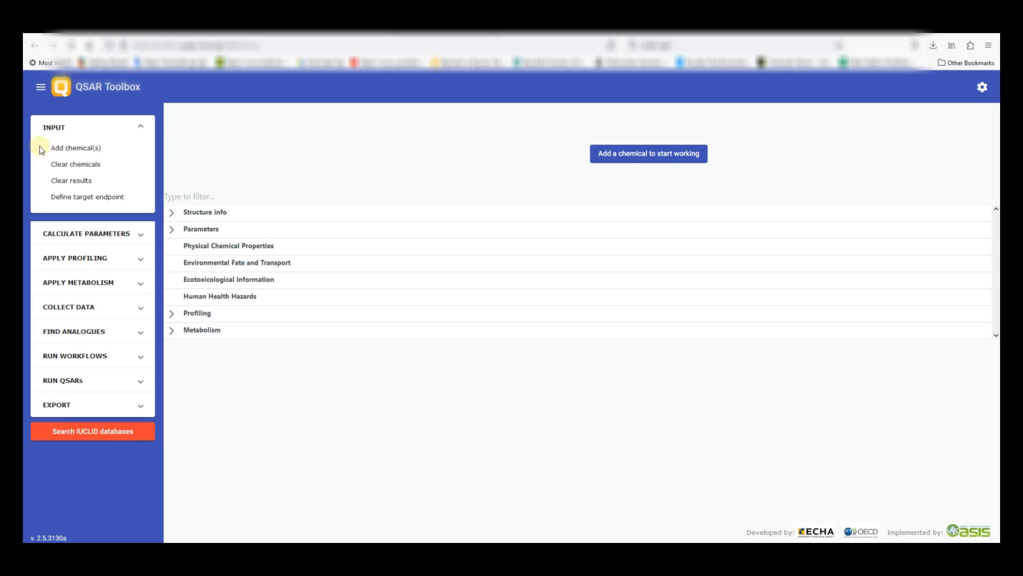
mouse_move(155, 280)
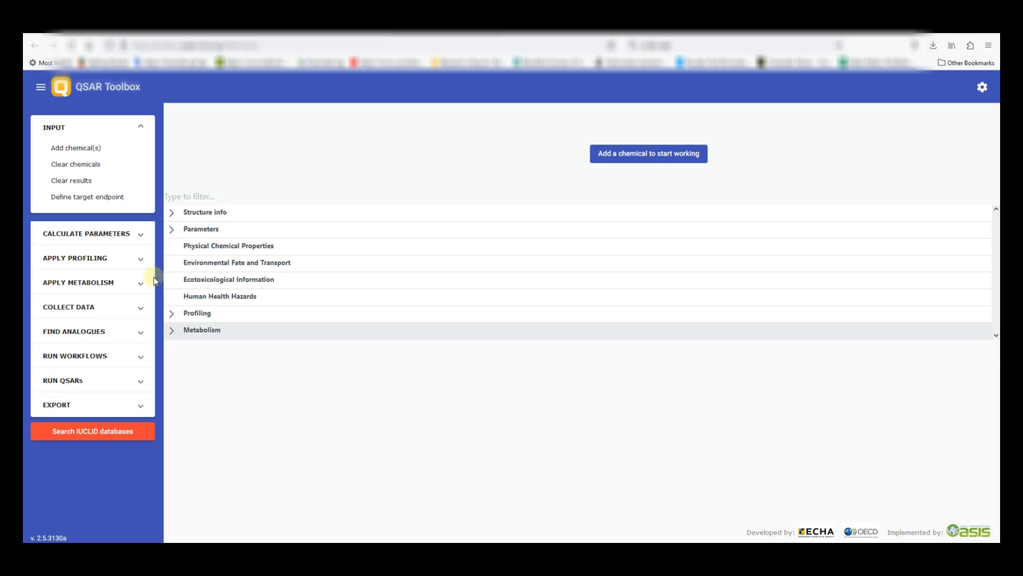
mouse_move(67, 385)
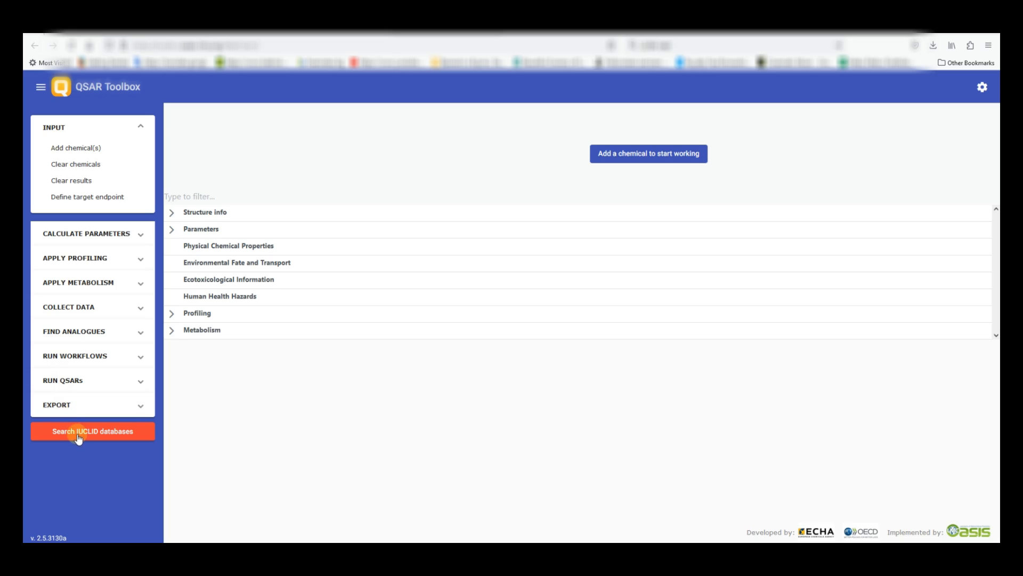
mouse_move(104, 436)
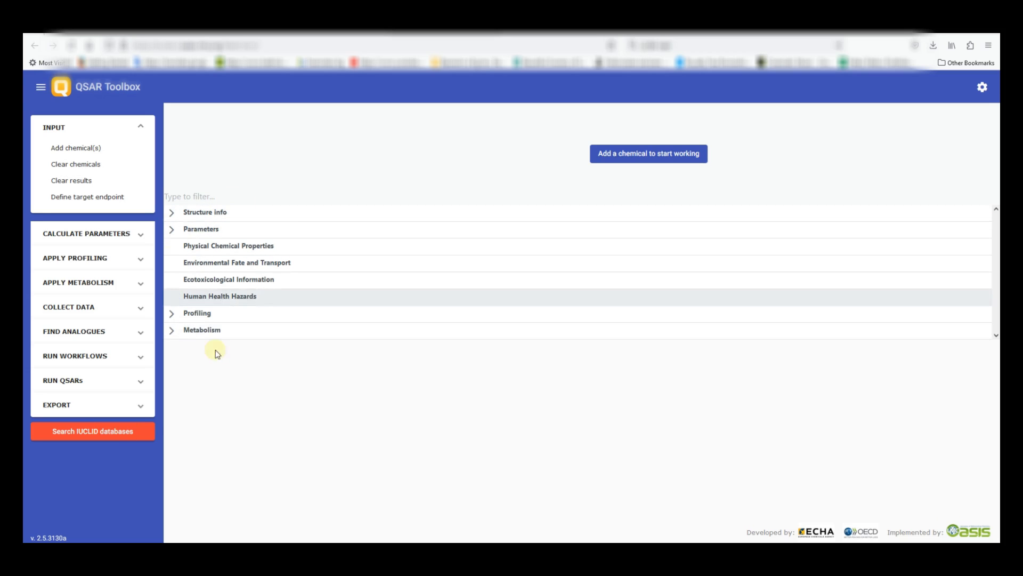
mouse_move(280, 303)
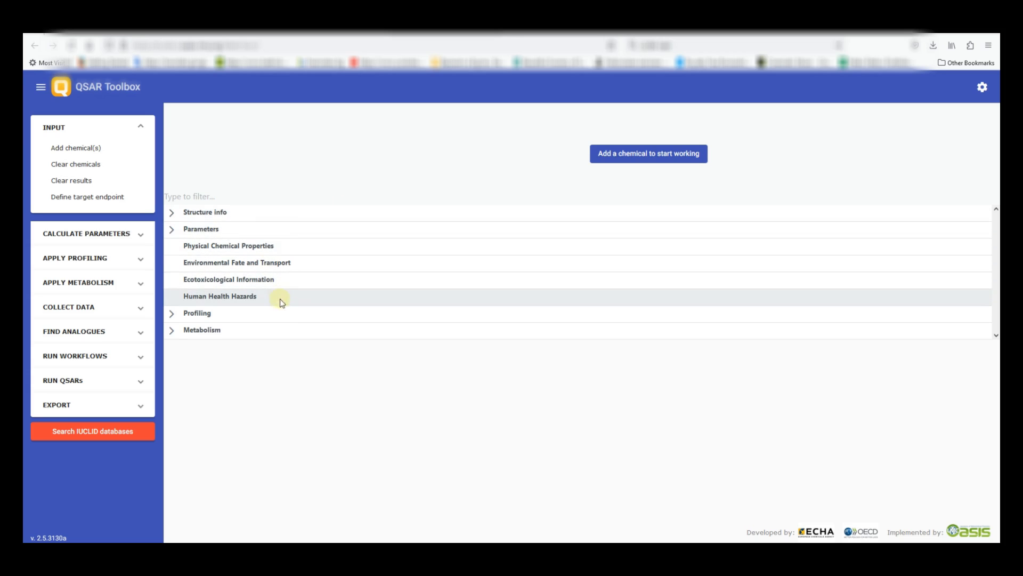
mouse_move(300, 334)
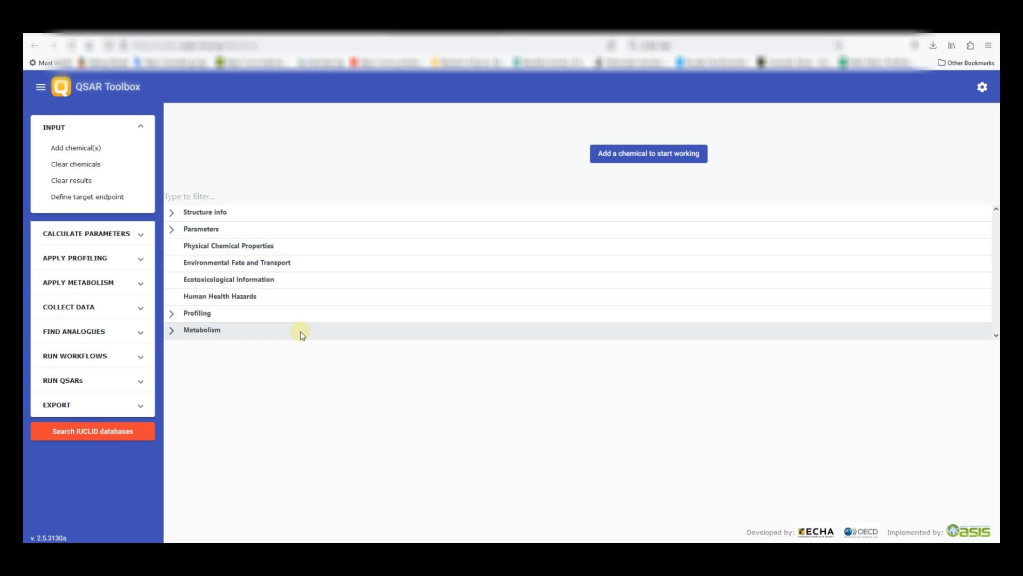
mouse_move(300, 335)
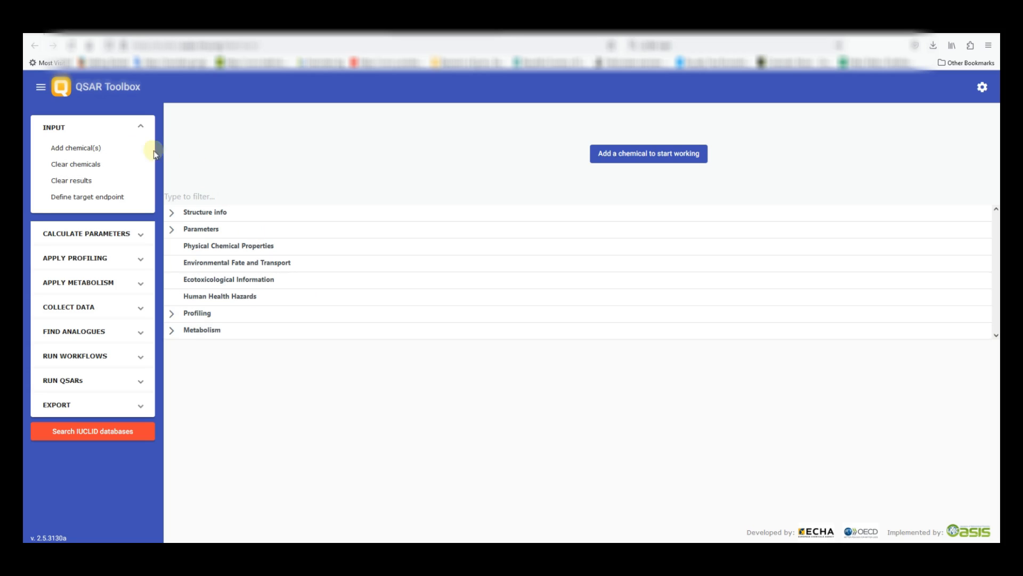
Search for the target chemical by CAS number 3349-62-0.
click(75, 148)
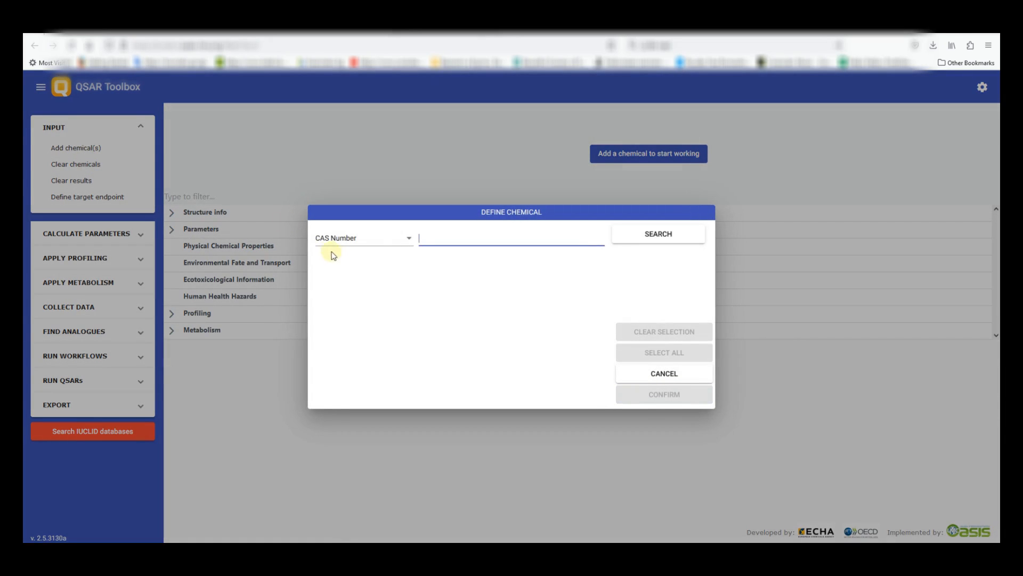
click(363, 238)
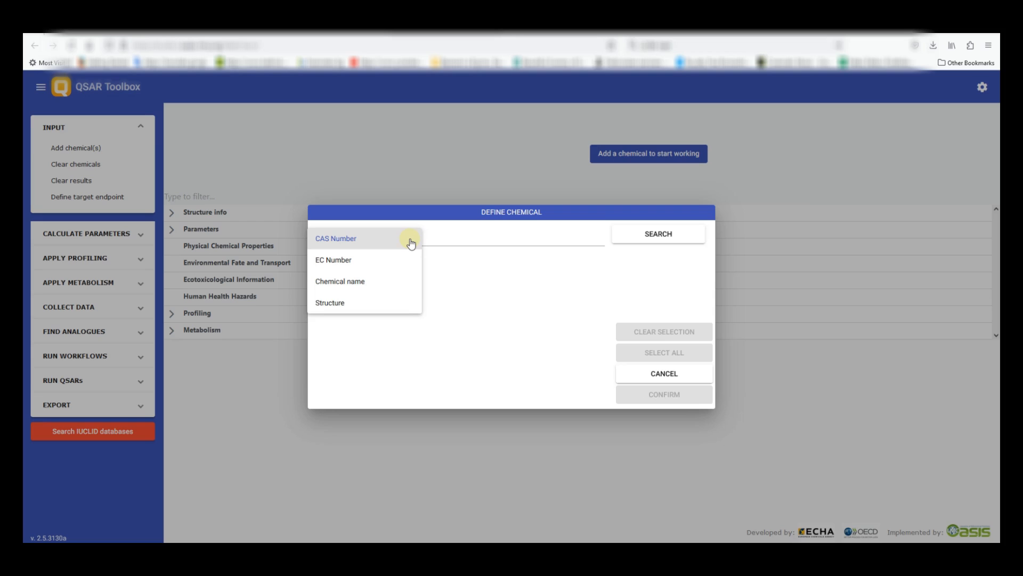
mouse_move(418, 281)
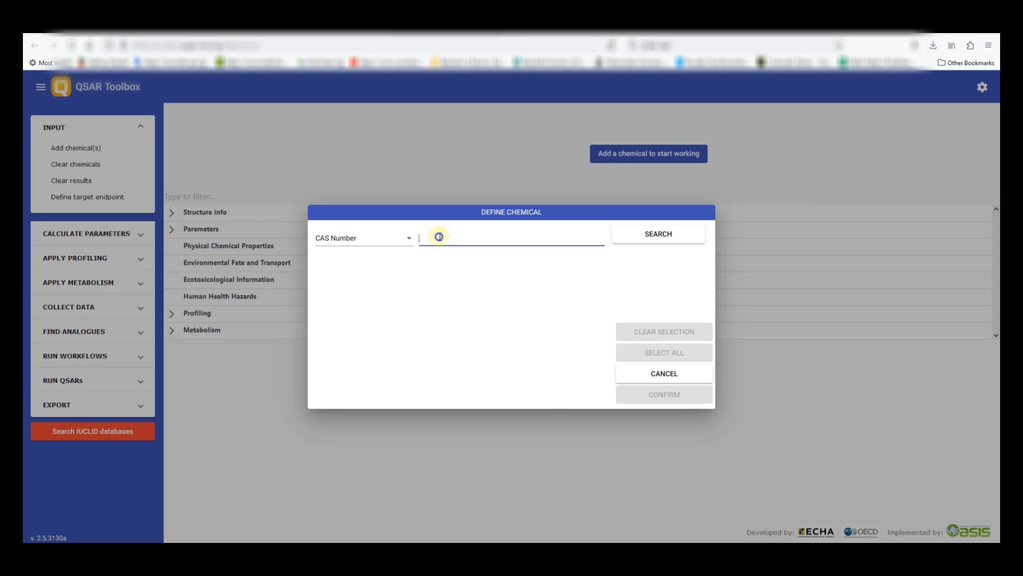
text(3349-62-0)
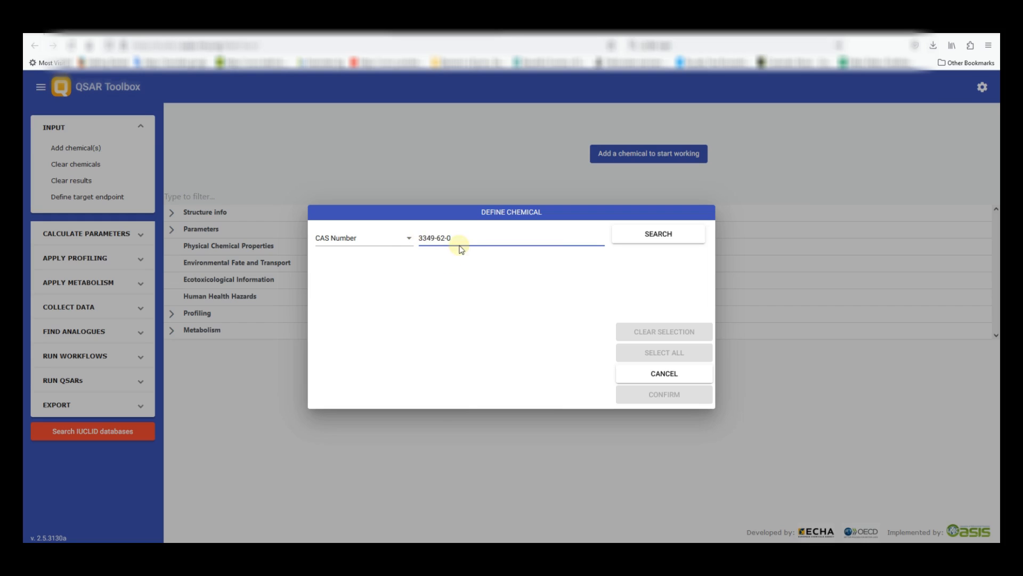
click(656, 234)
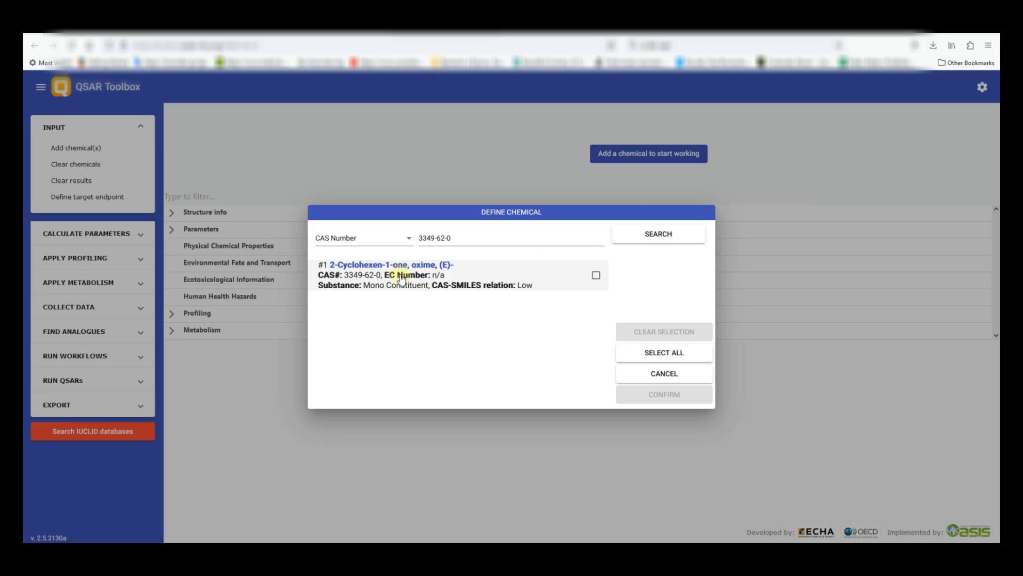
mouse_move(517, 279)
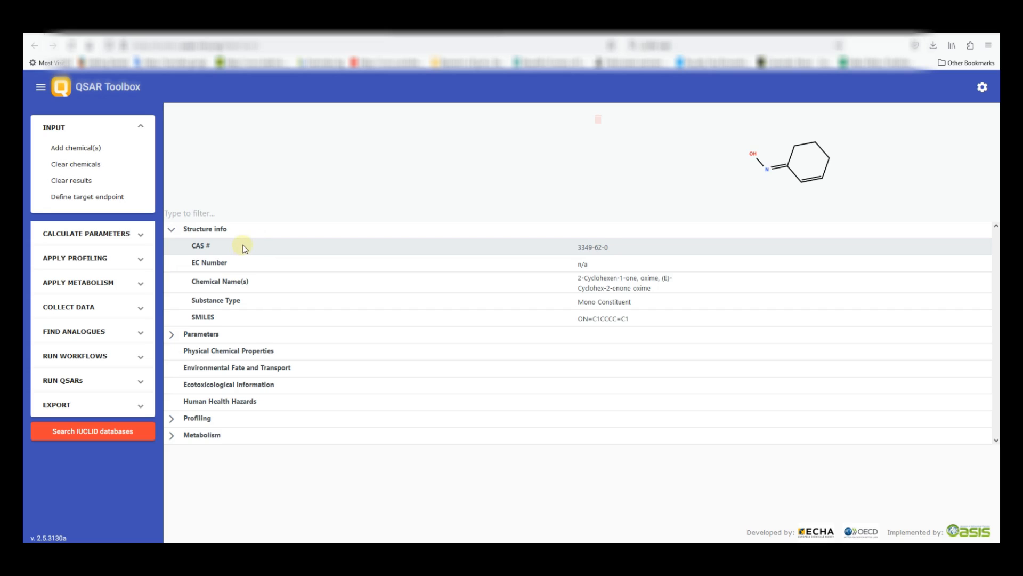
click(172, 333)
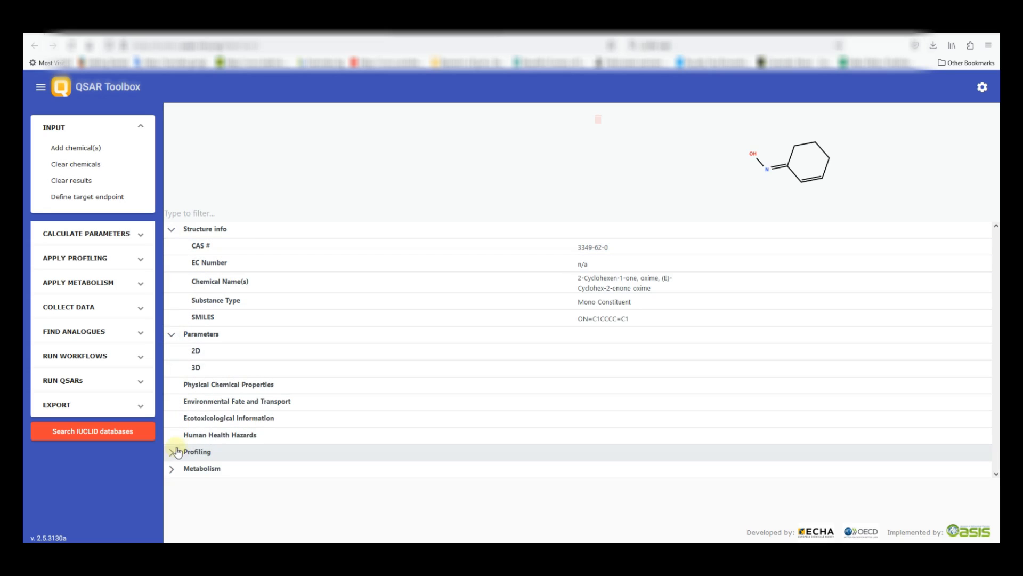
click(172, 451)
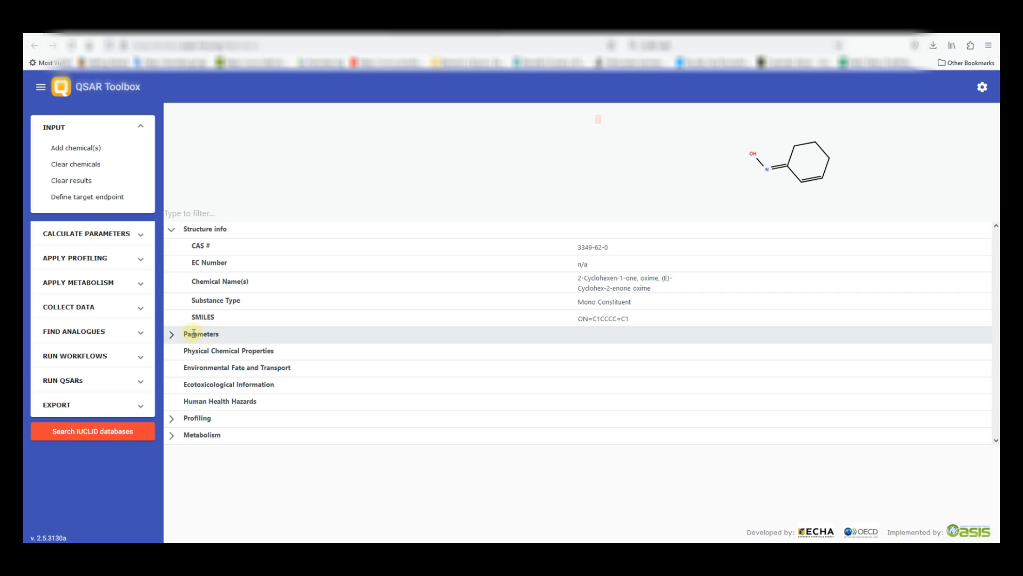
mouse_move(239, 428)
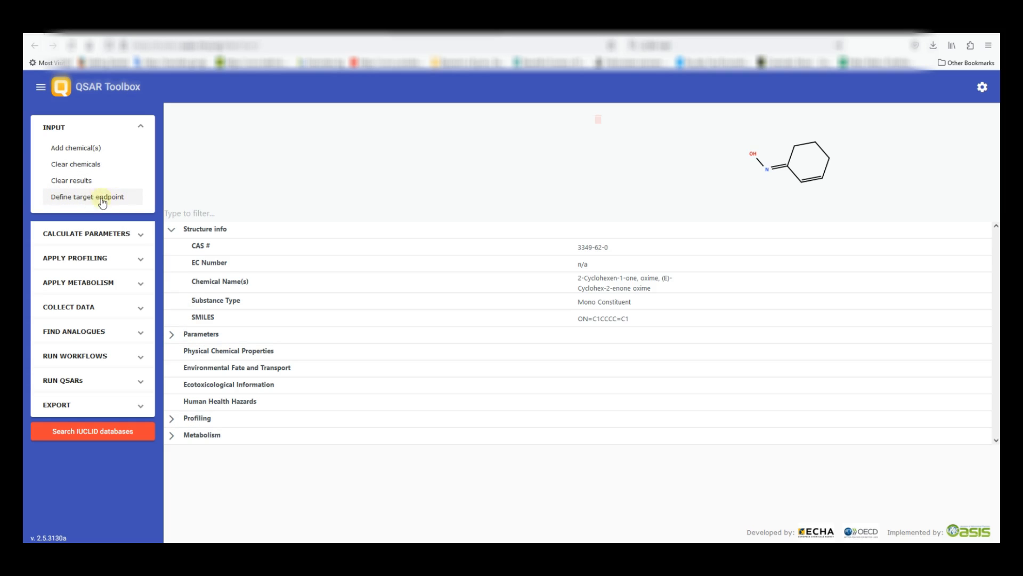
Define the target endpoint as Human Health Hazards Sensitisation EC3, organ Skin.
click(87, 196)
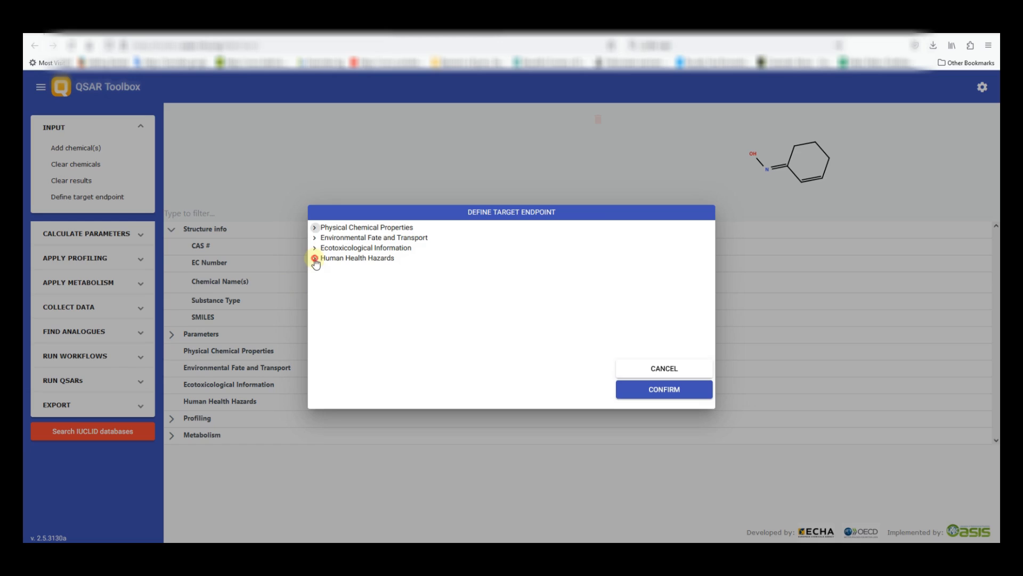
click(315, 258)
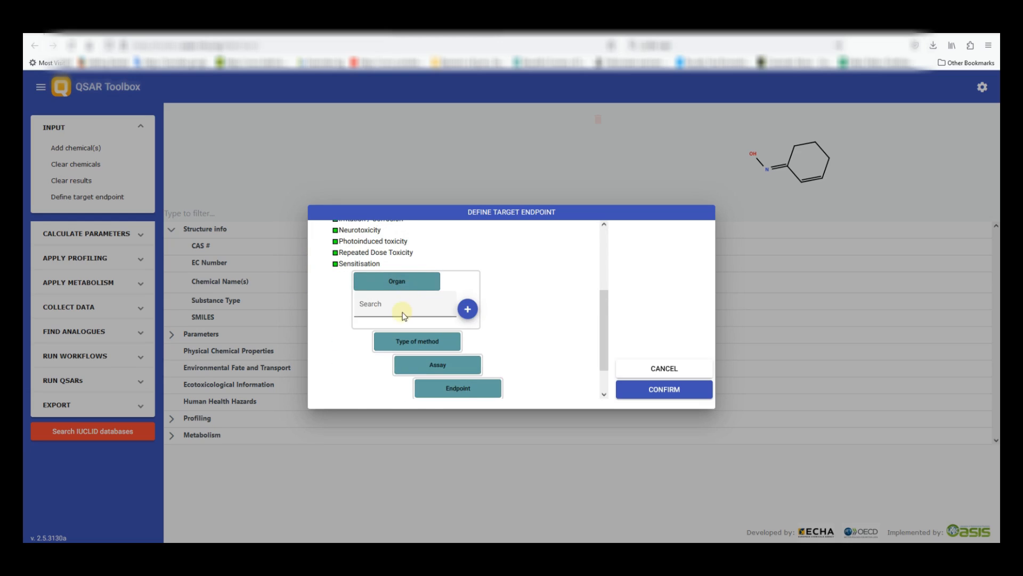
text(ski)
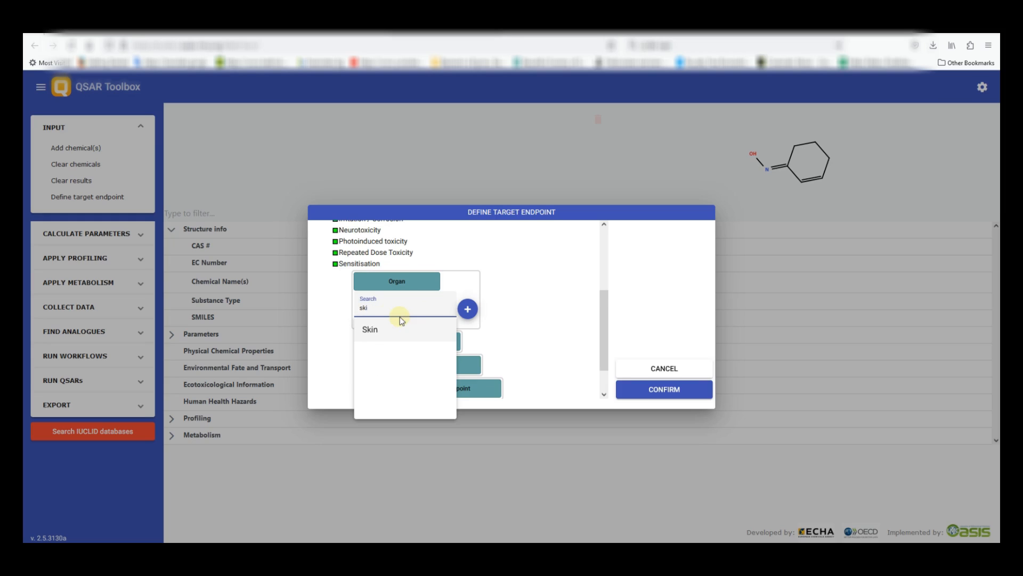
click(369, 329)
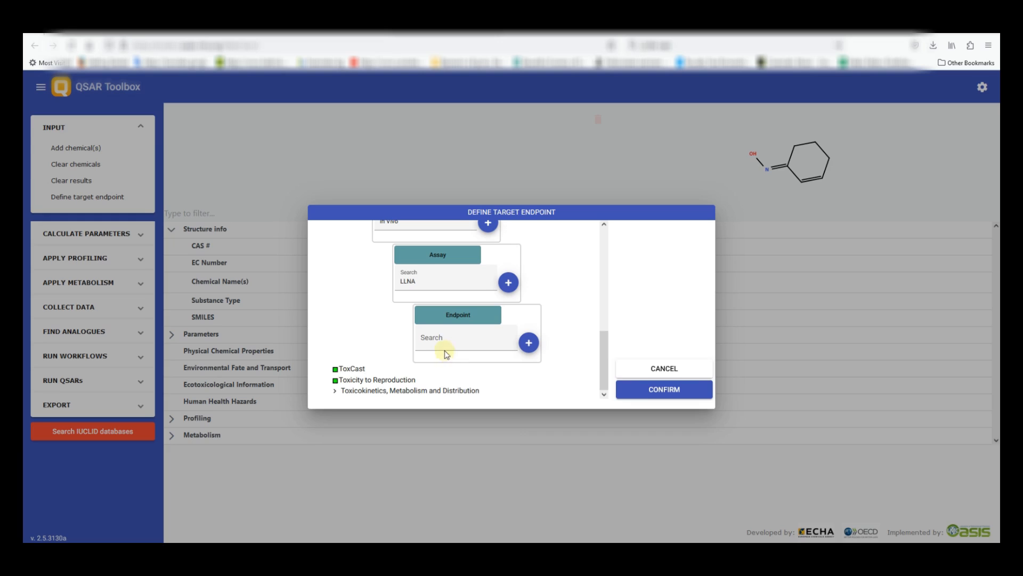
text(EC3)
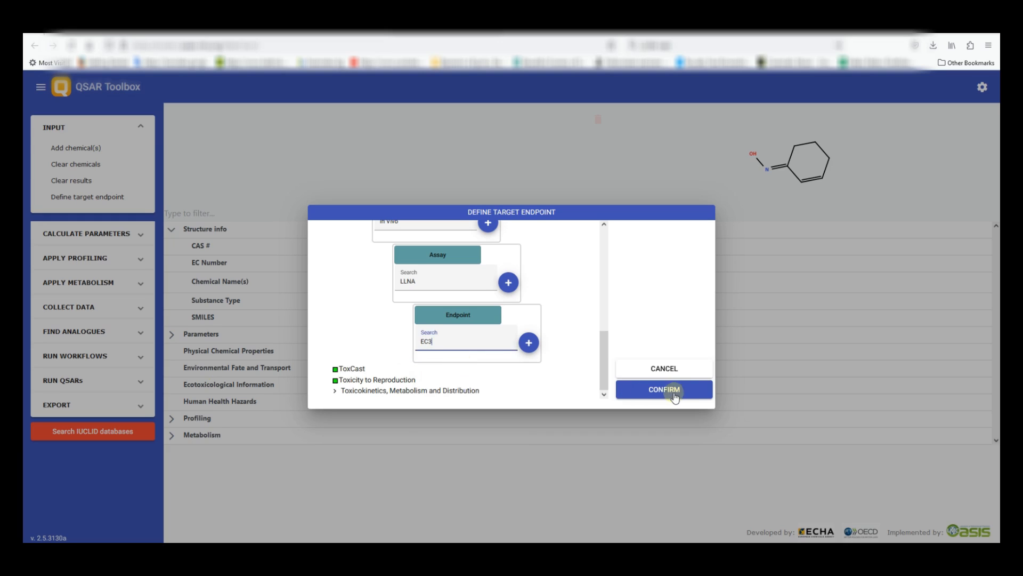
click(664, 389)
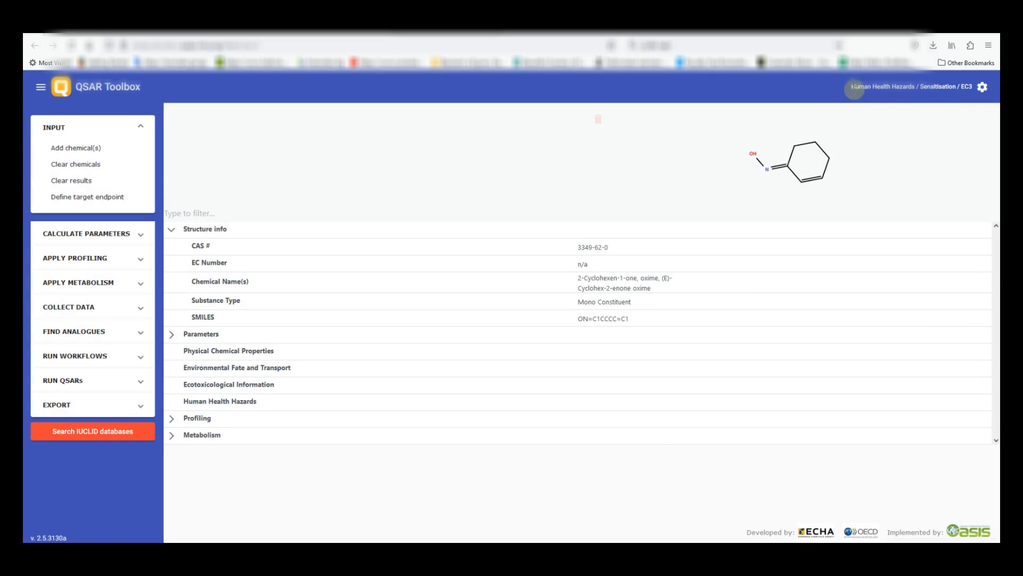
Collapse Input, expand Calculate Parameters and choose Specific parameters.
click(54, 127)
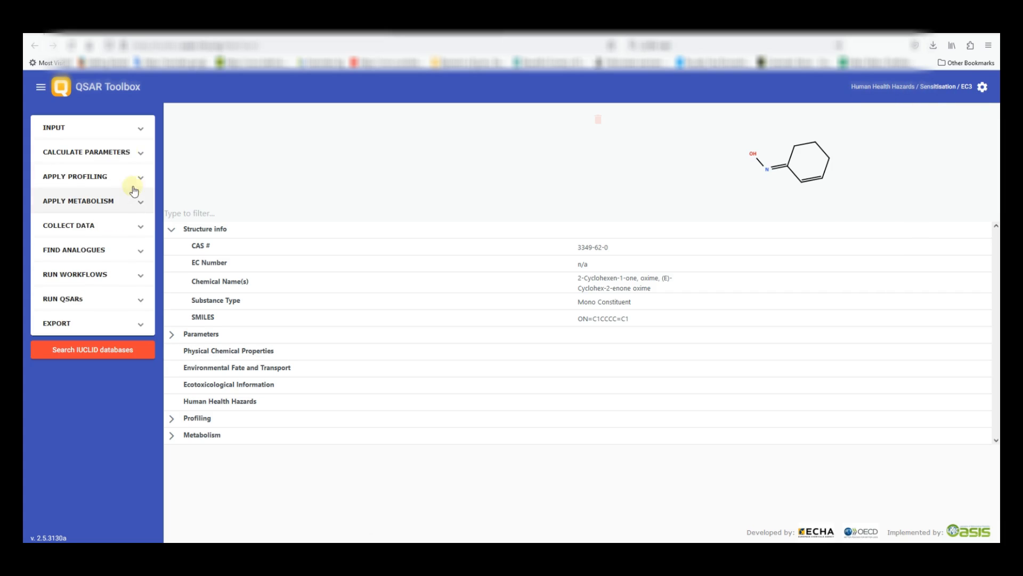
click(86, 151)
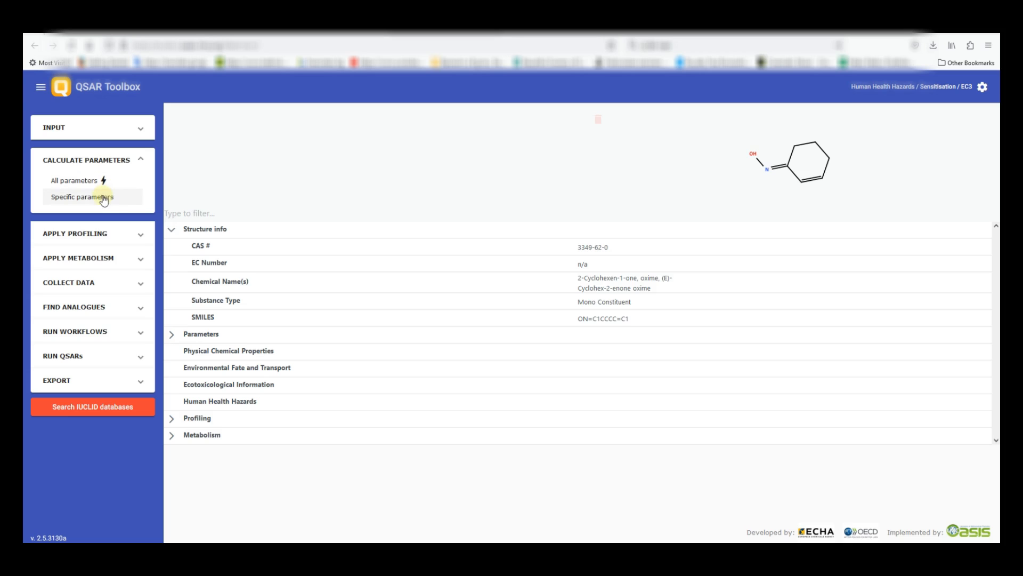
click(82, 197)
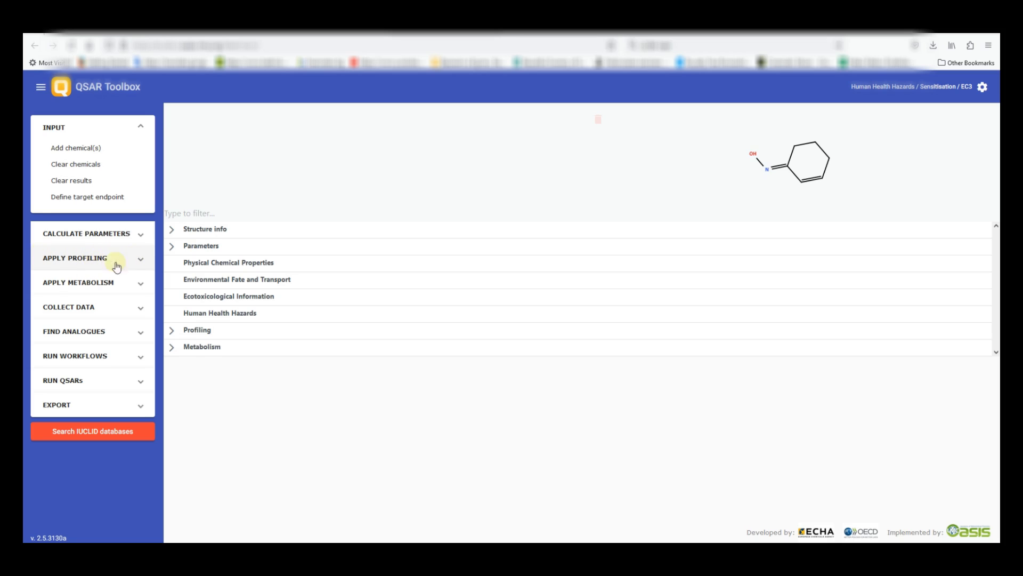
mouse_move(124, 285)
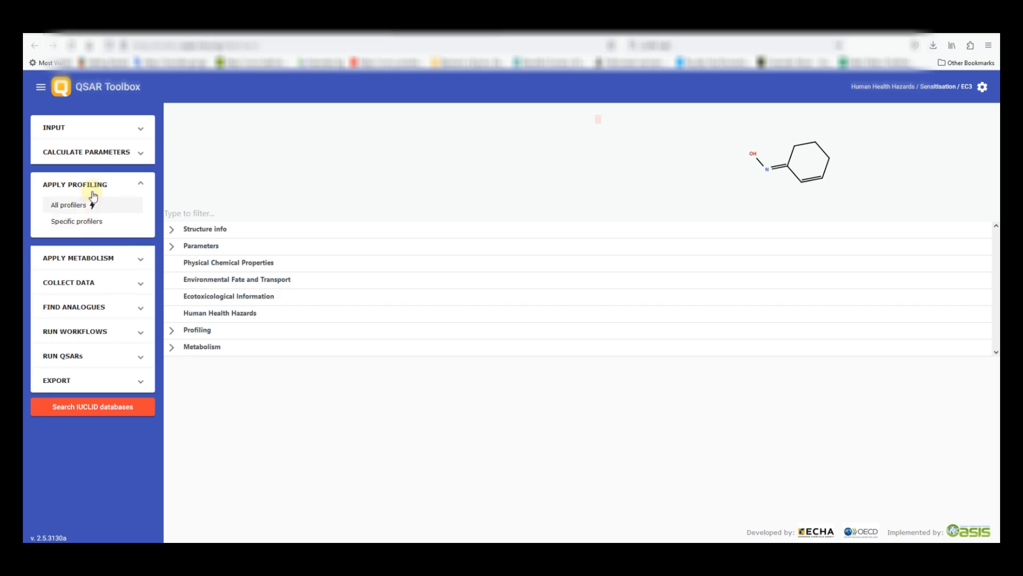
Run the GHS and OASIS skin sensitization protein binding alert profilers.
click(76, 220)
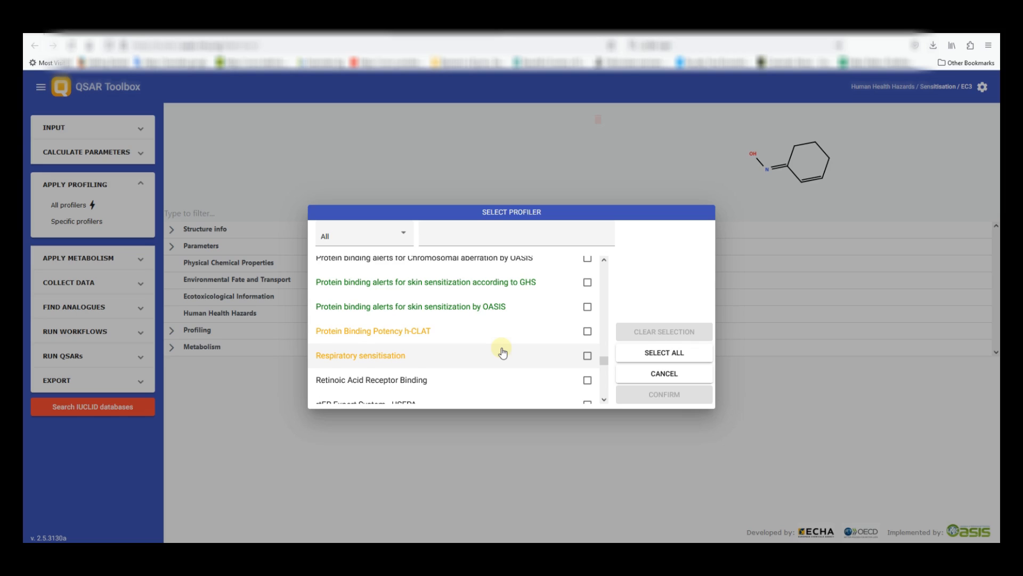
mouse_move(508, 290)
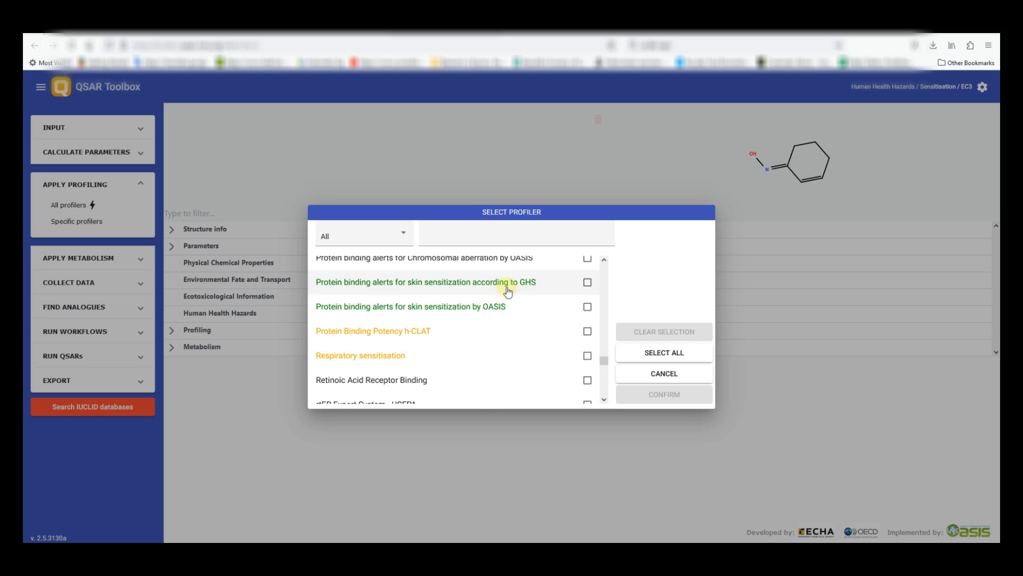
click(587, 282)
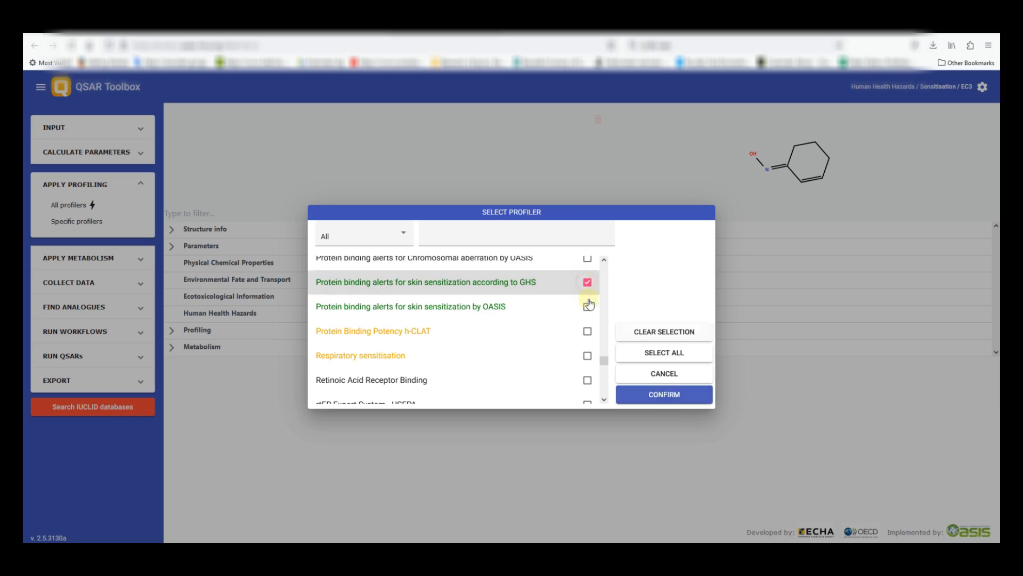
click(662, 395)
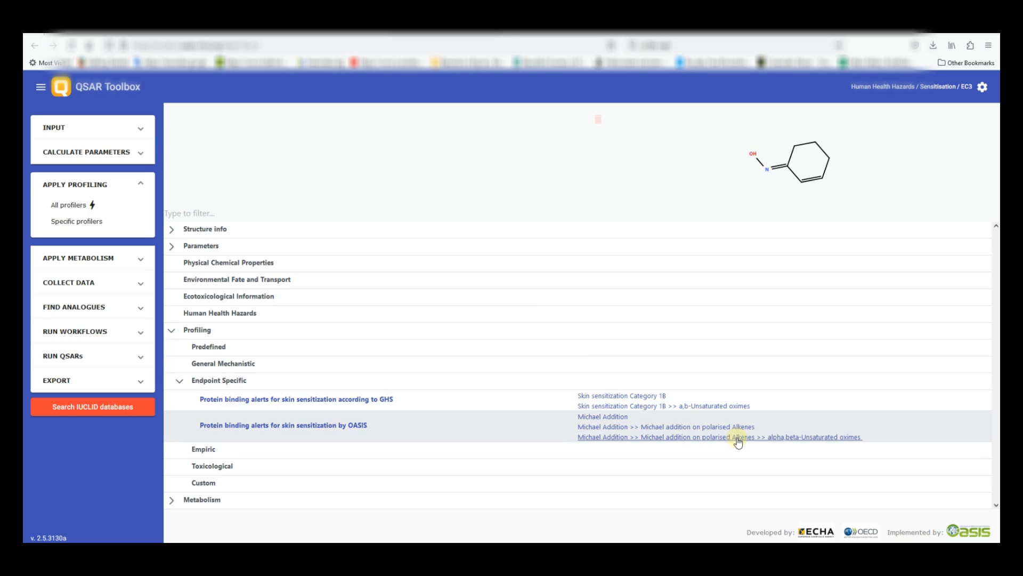
click(718, 437)
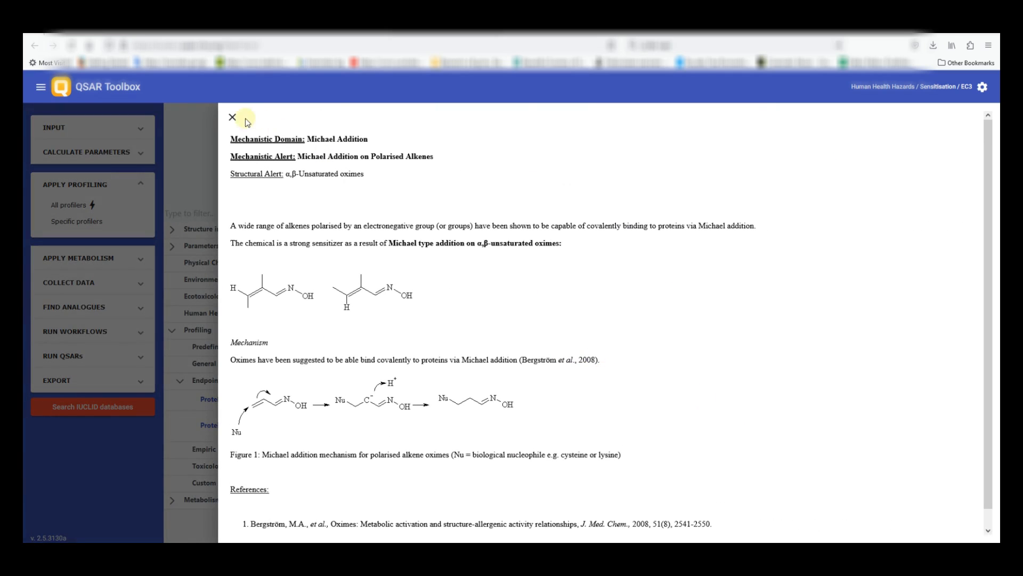
click(232, 117)
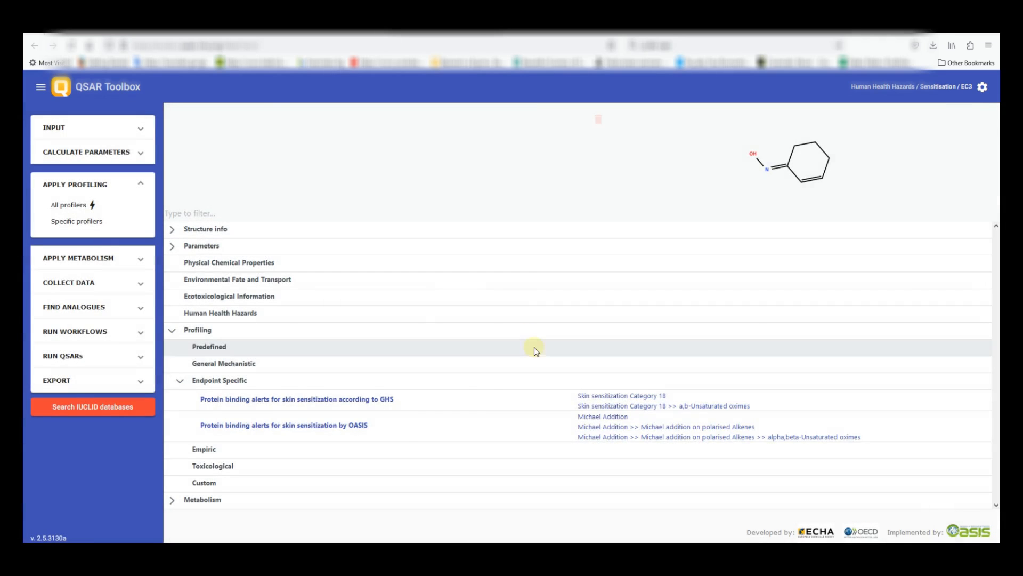
click(283, 424)
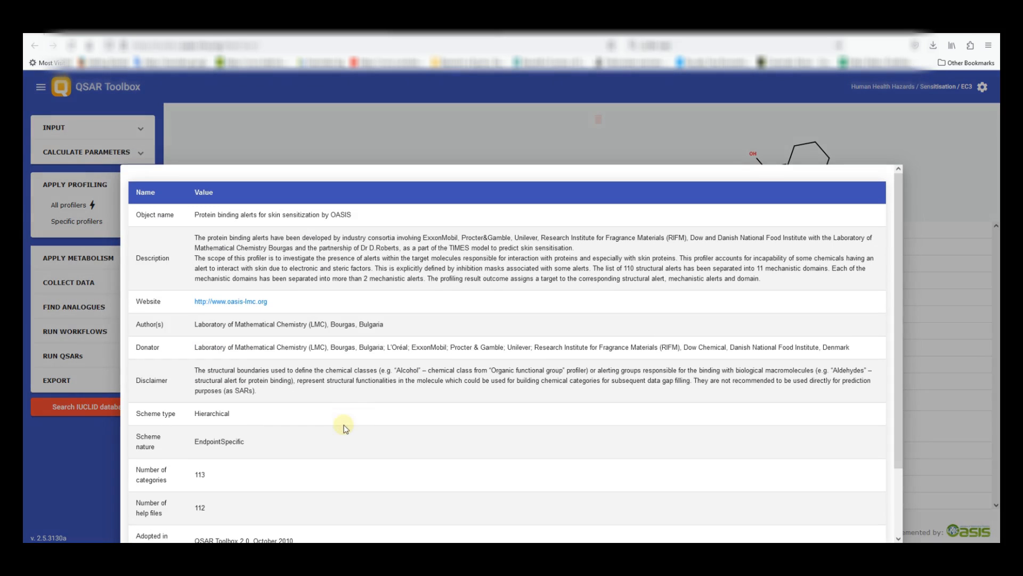
scroll(down, 3)
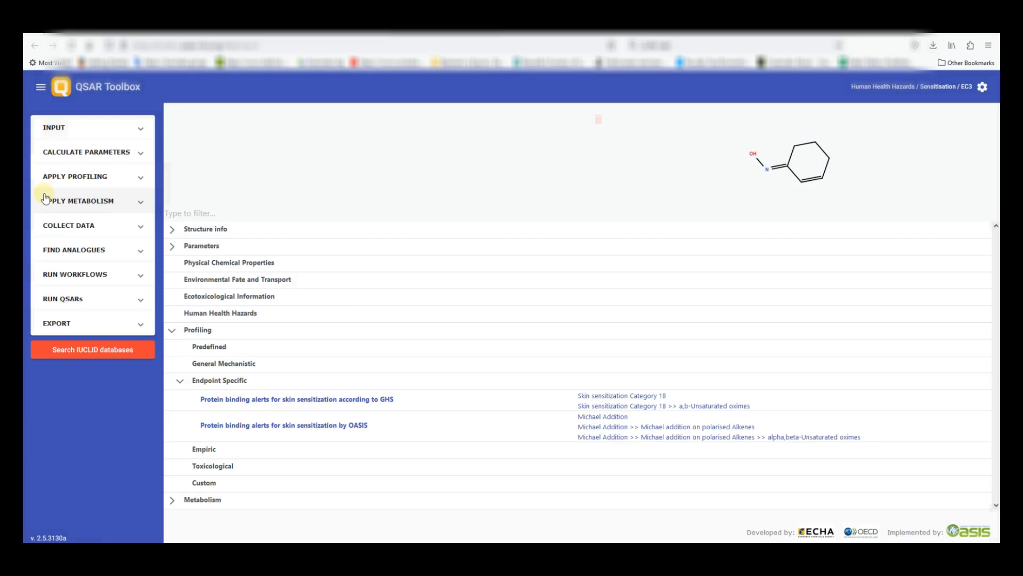
mouse_move(134, 205)
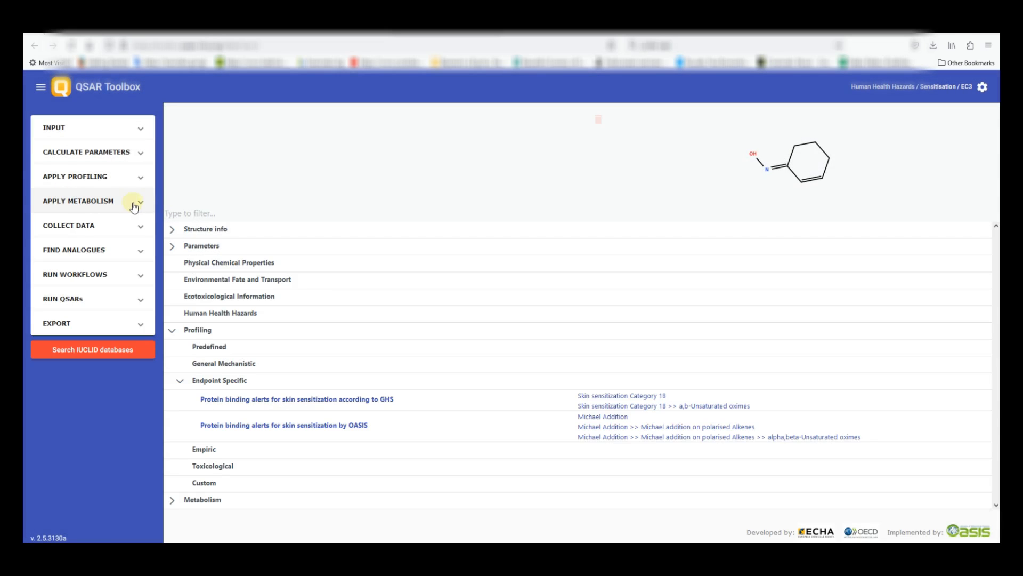
Apply the Skin metabolism simulator to list metabolites under the oxime.
click(94, 229)
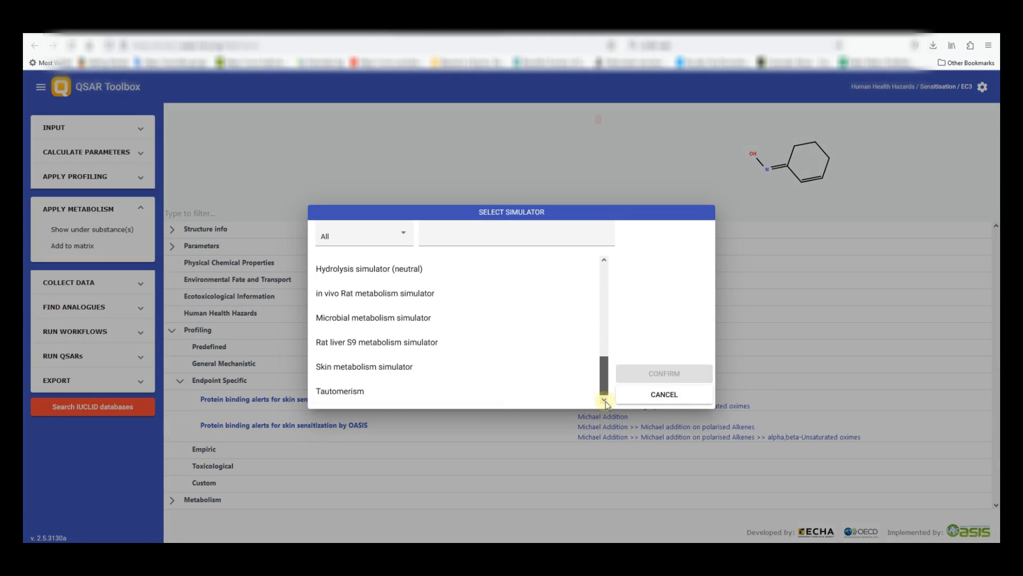
click(663, 393)
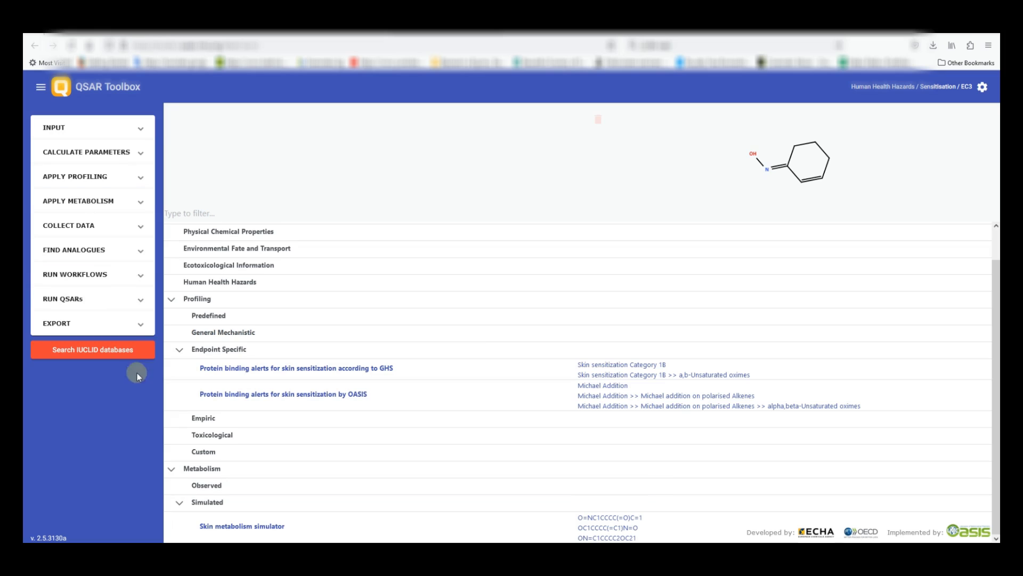
Find analogues by specific profiler in the Skin Sensitization OASIS database.
click(92, 249)
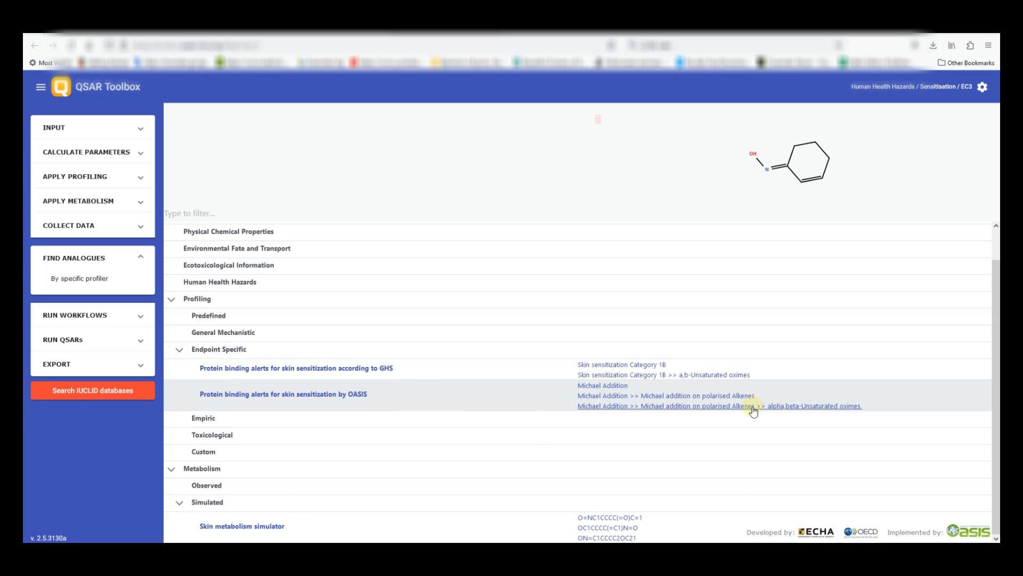
mouse_move(768, 413)
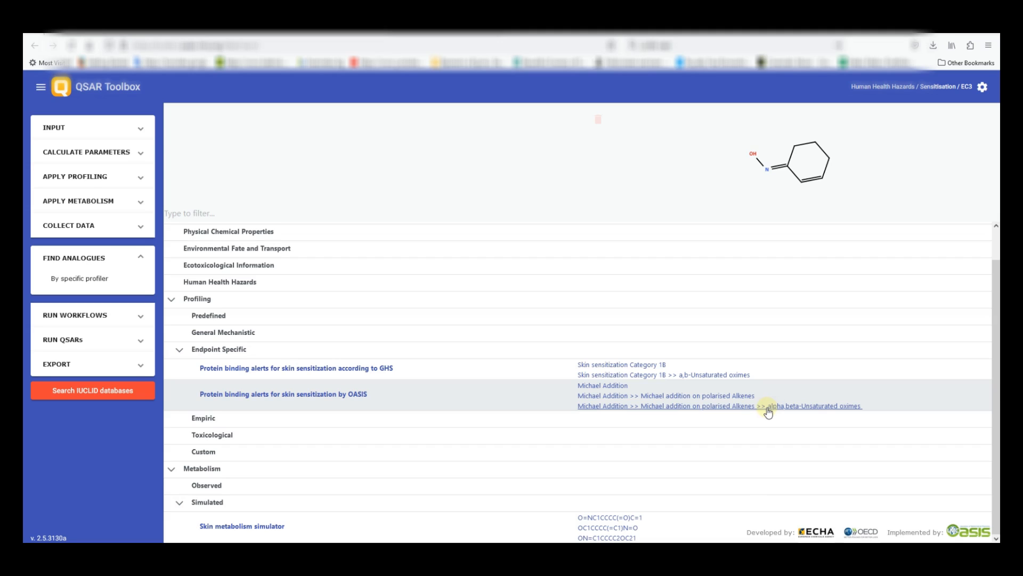
mouse_move(601, 406)
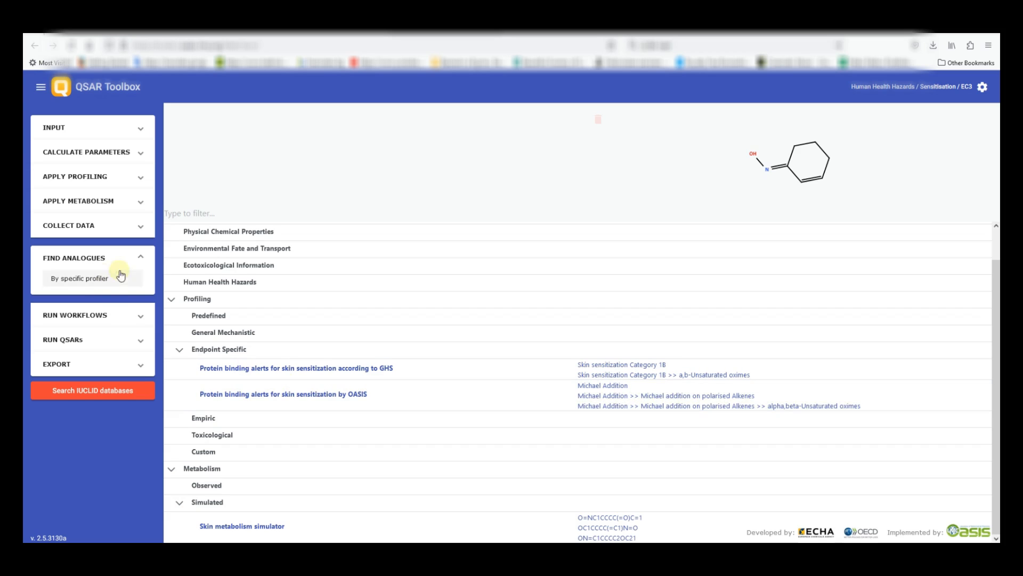
click(78, 278)
text(skin)
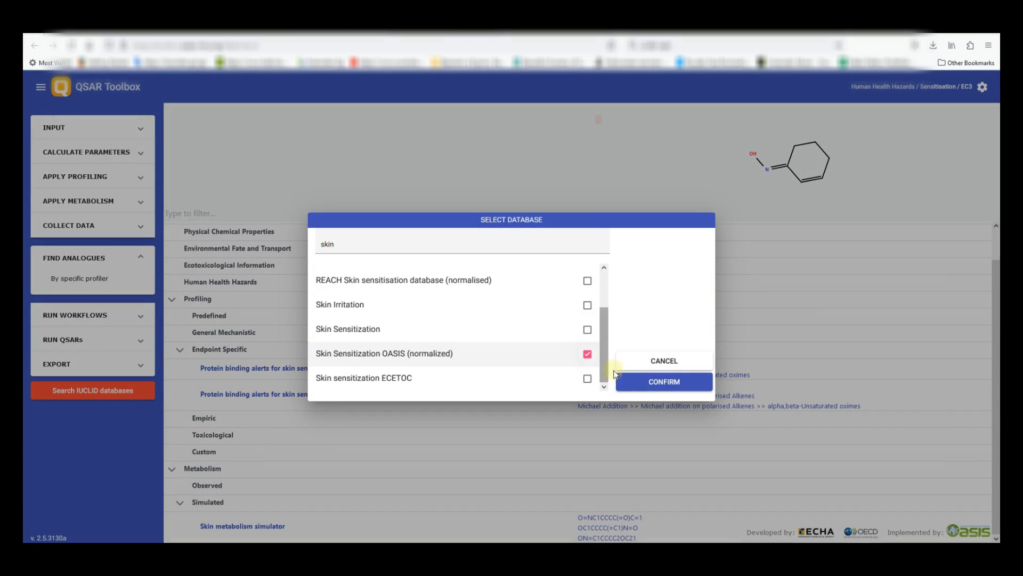
click(663, 381)
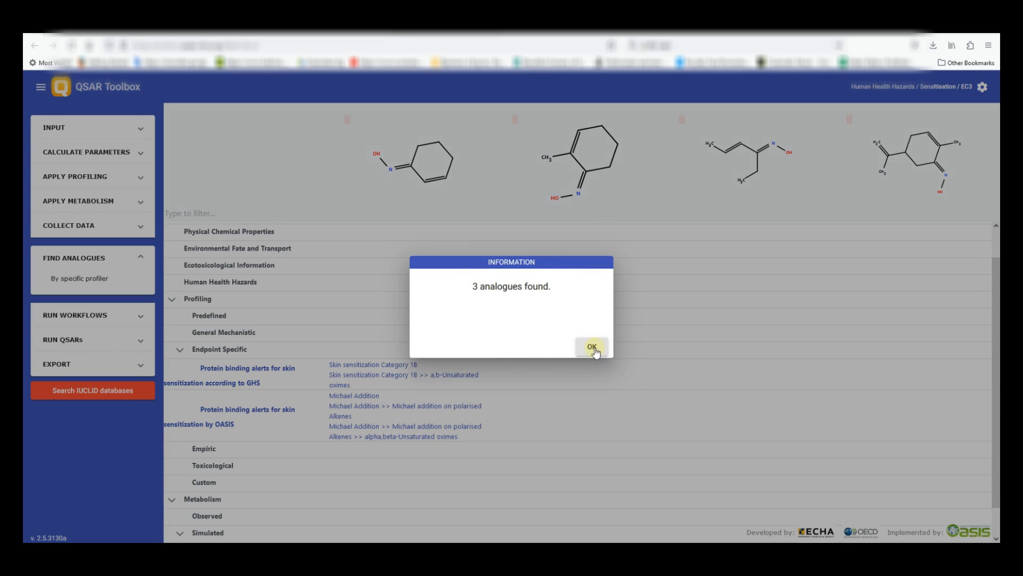
Dismiss the 3-analogues notice and run the EC3 defined-approaches workflow.
click(591, 346)
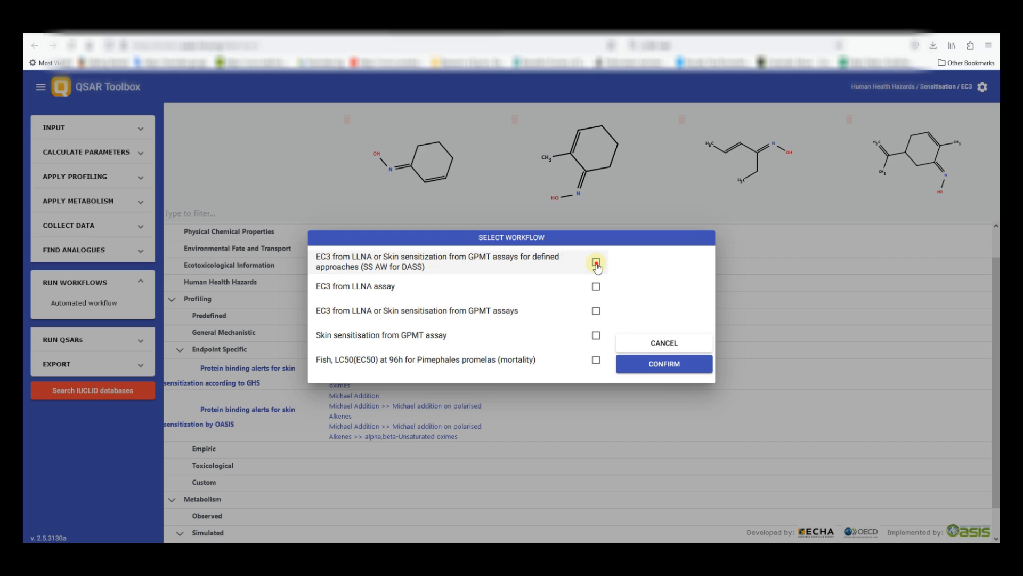
click(663, 363)
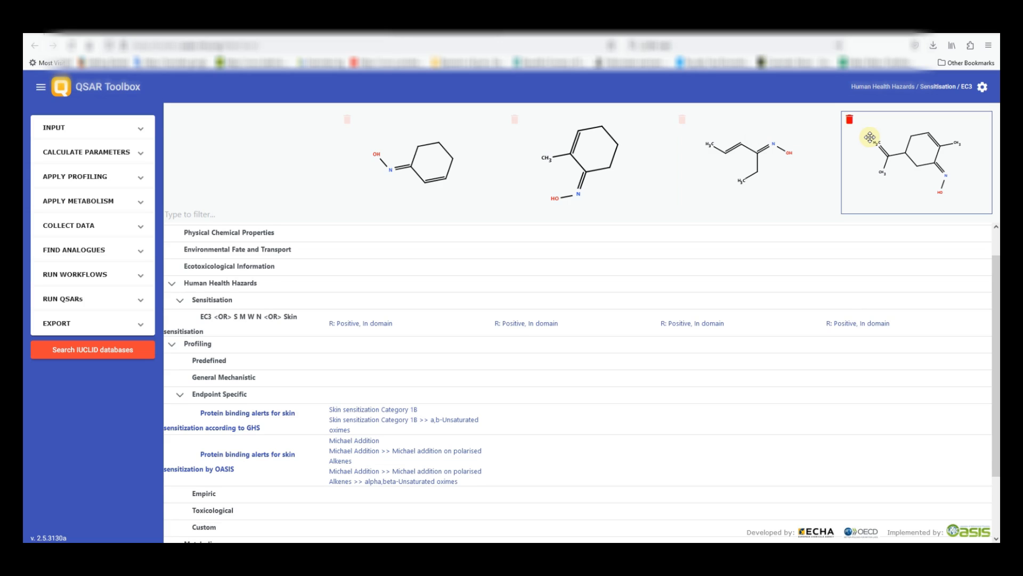
Delete the other chemical columns, keeping only the carvone-like oxime analogue.
click(682, 119)
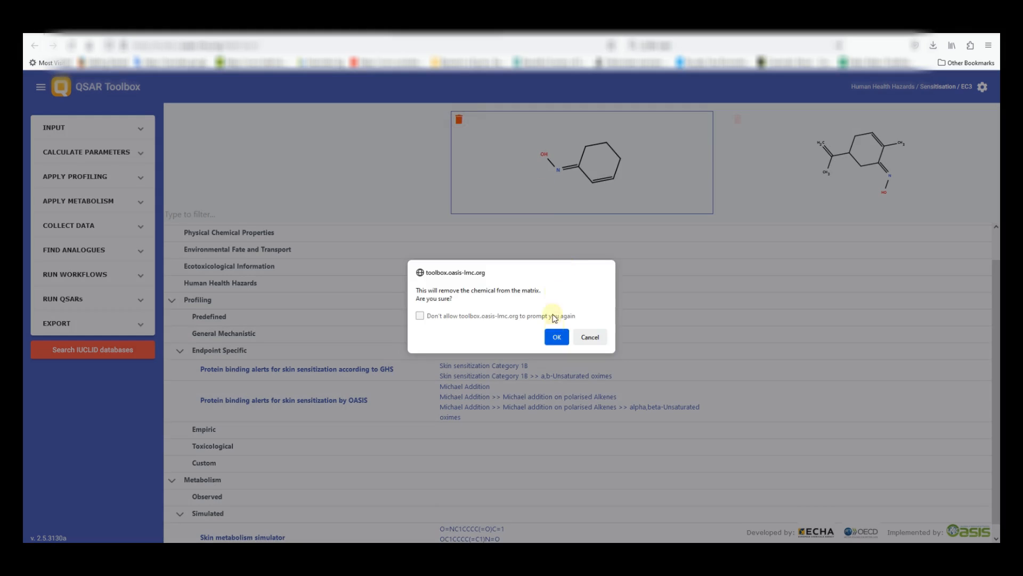
click(555, 336)
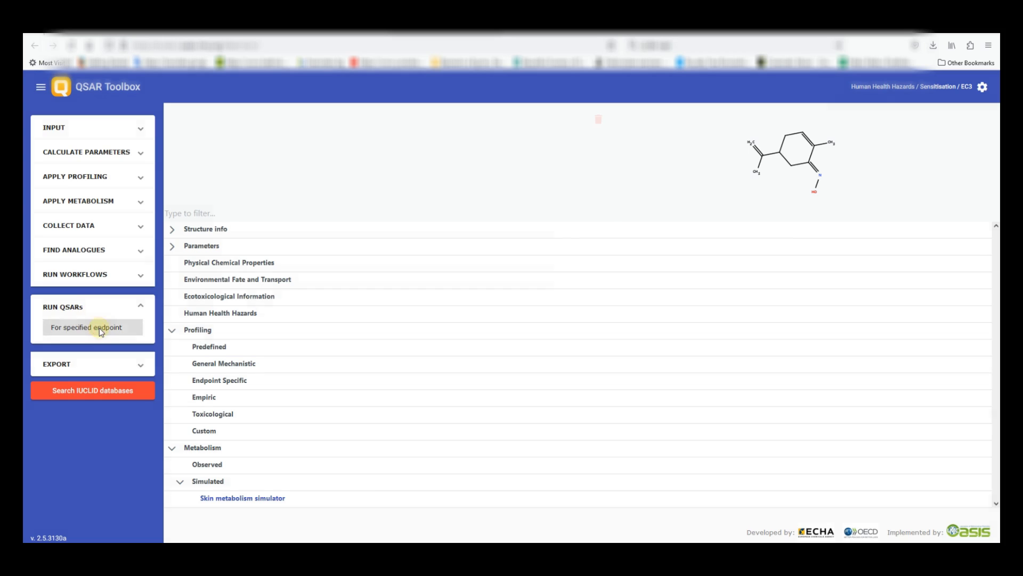
Apply the four Danish QSAR DB Ashby structural alert models for Genetic Toxicity, accepting the terms.
click(87, 326)
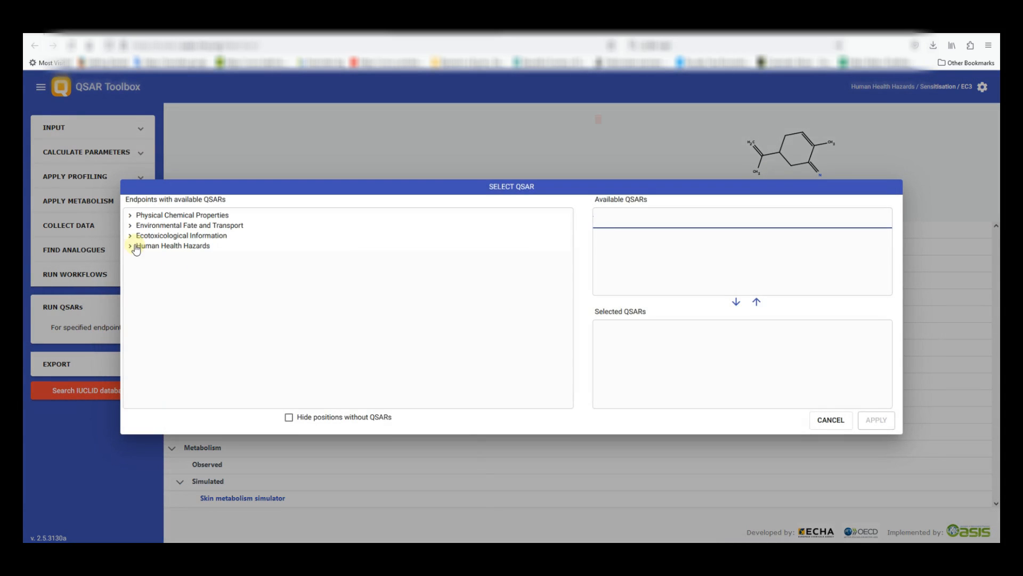
click(131, 245)
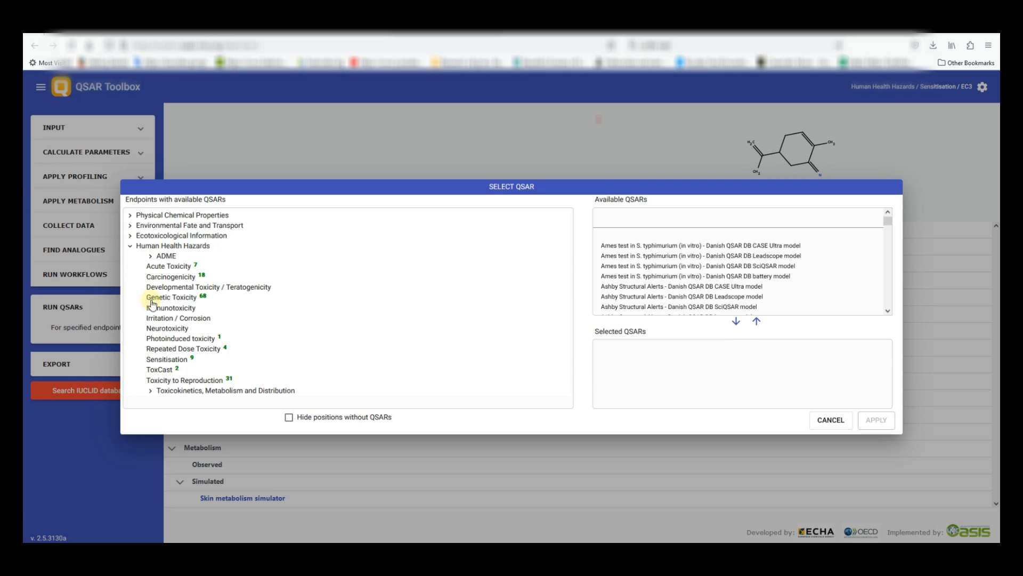
click(683, 285)
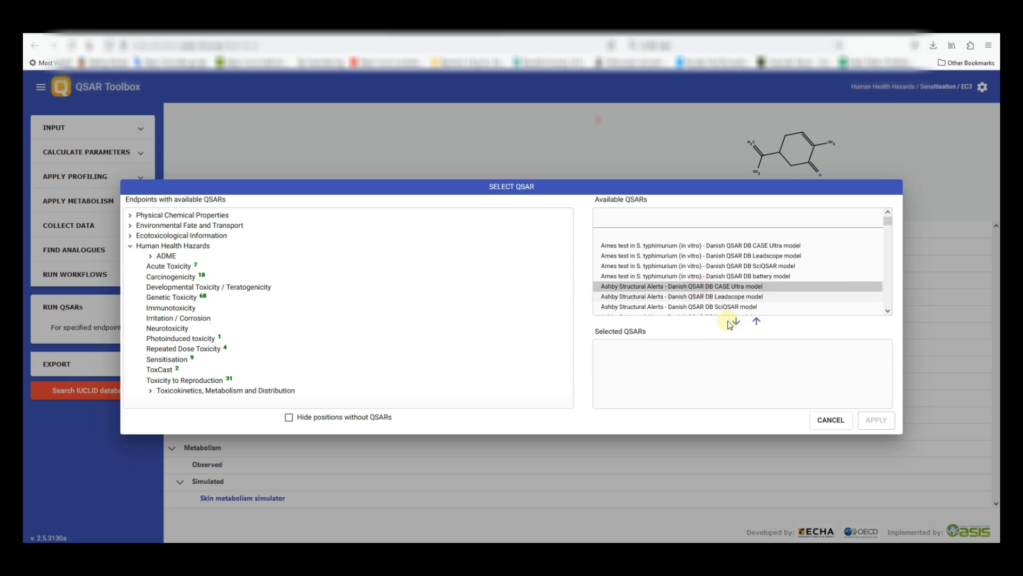
click(731, 320)
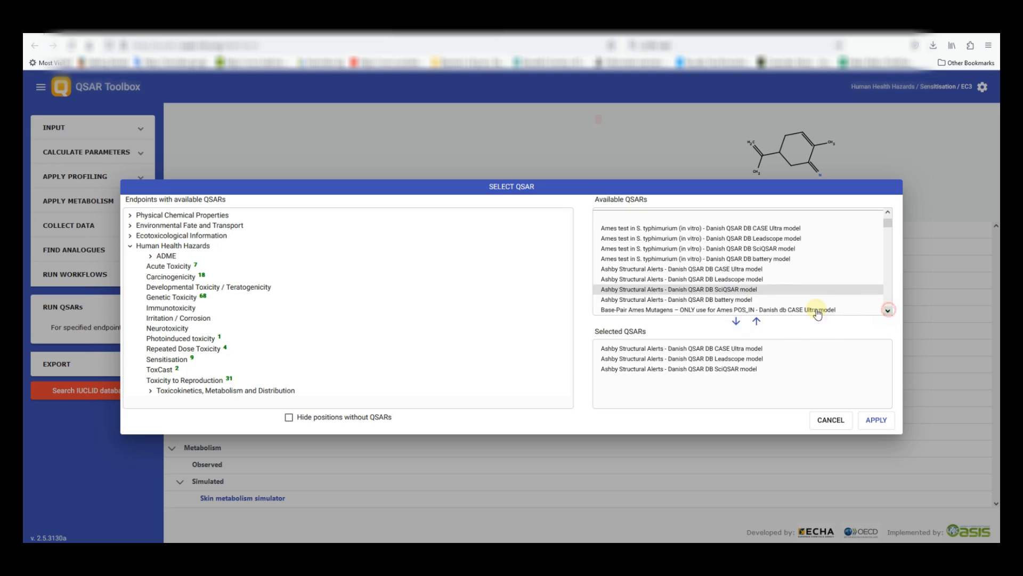
click(735, 321)
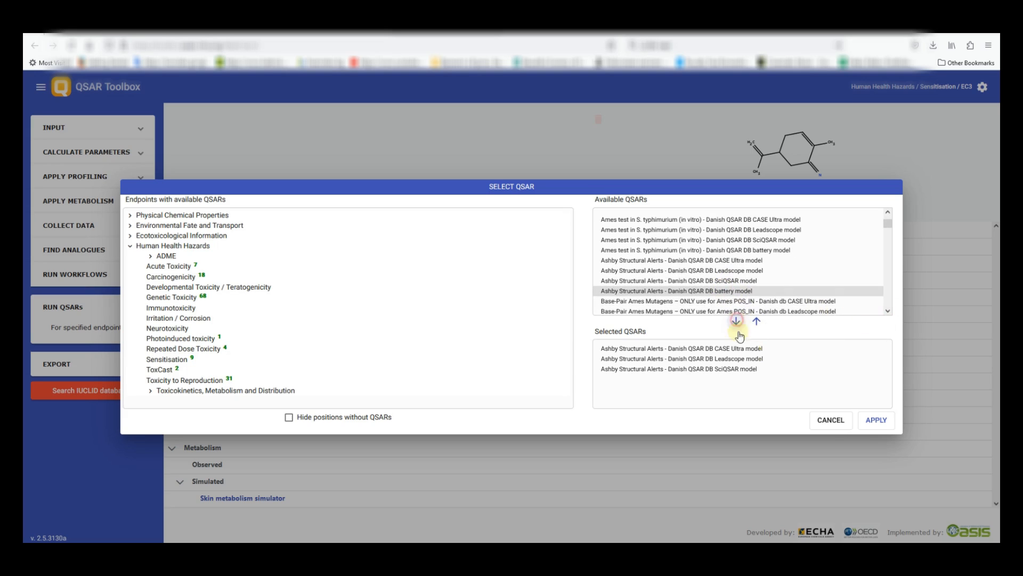
click(735, 320)
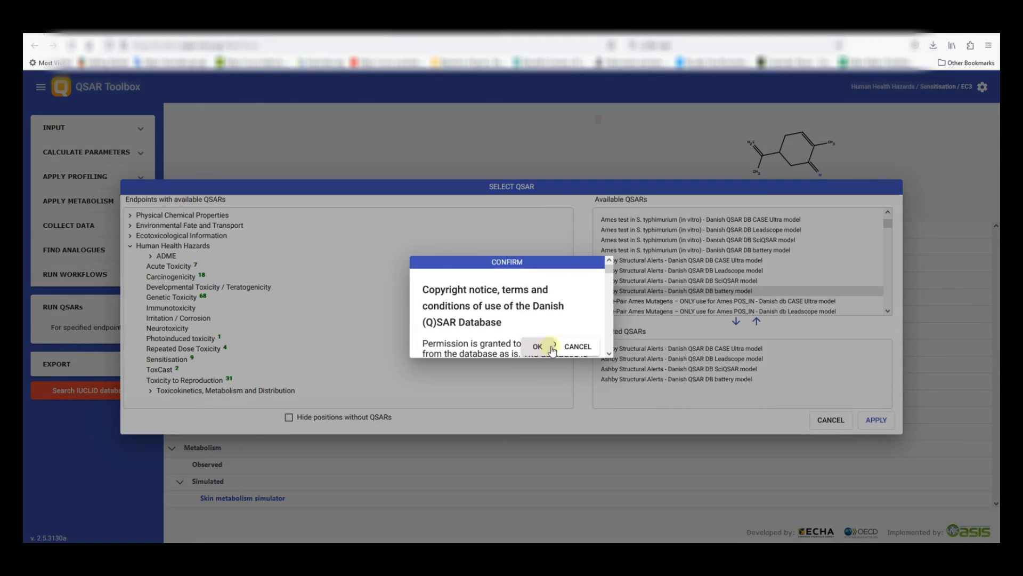
click(537, 346)
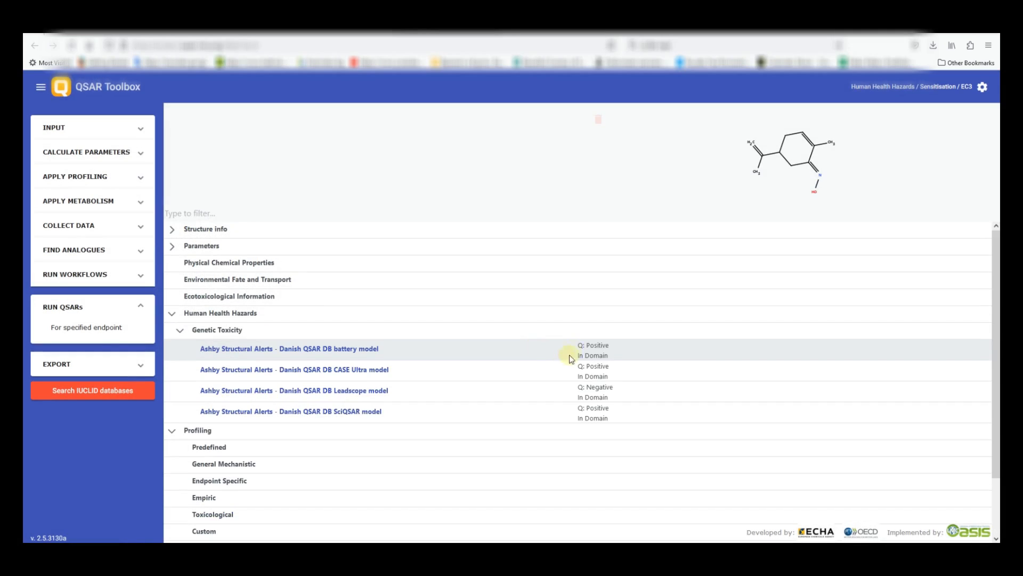
mouse_move(569, 437)
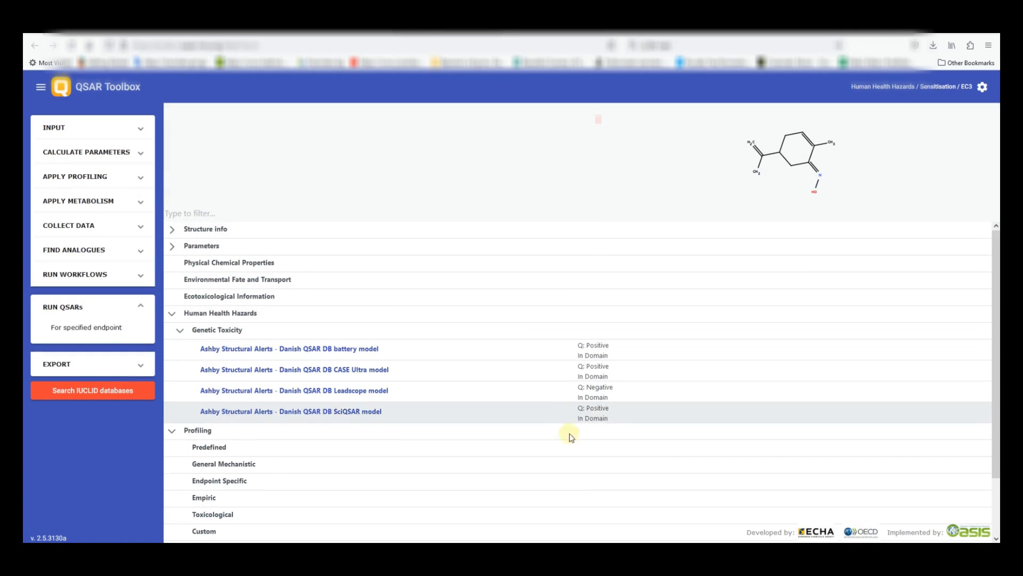